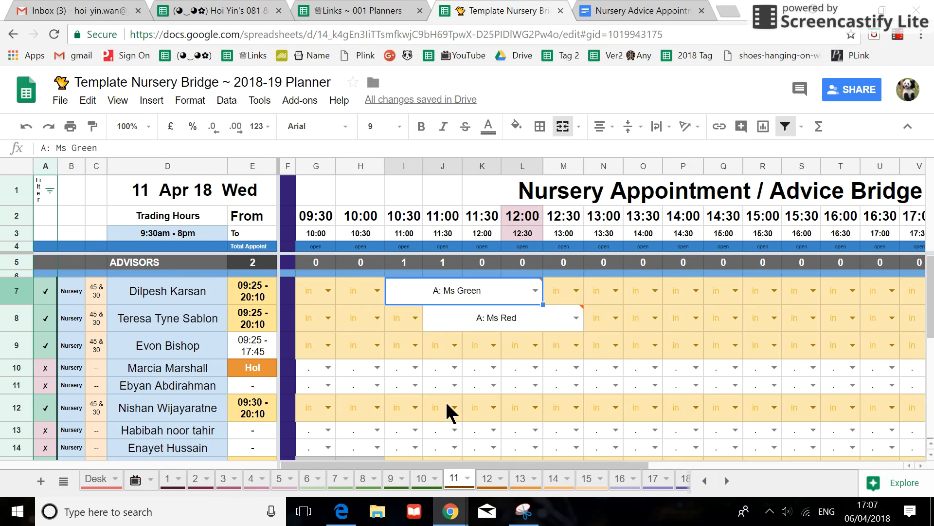
pyautogui.moveTo(111, 167)
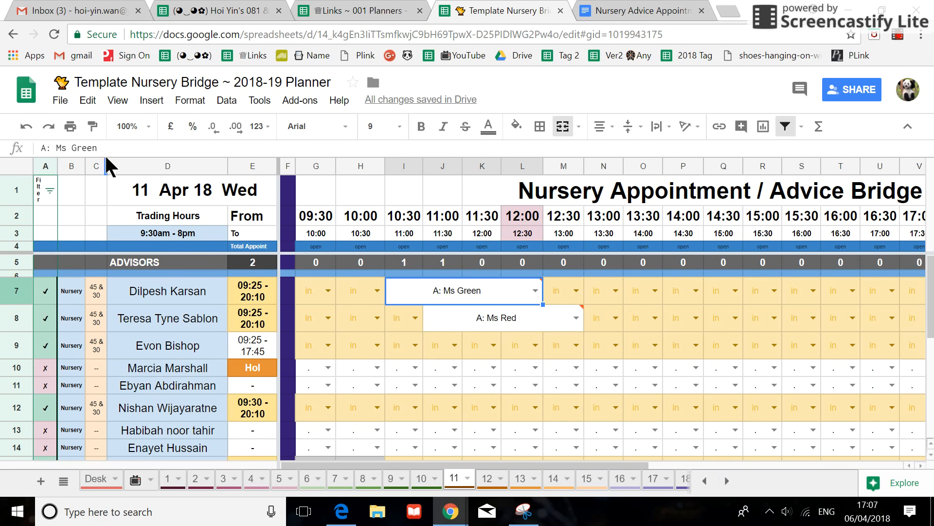
pyautogui.moveTo(222, 101)
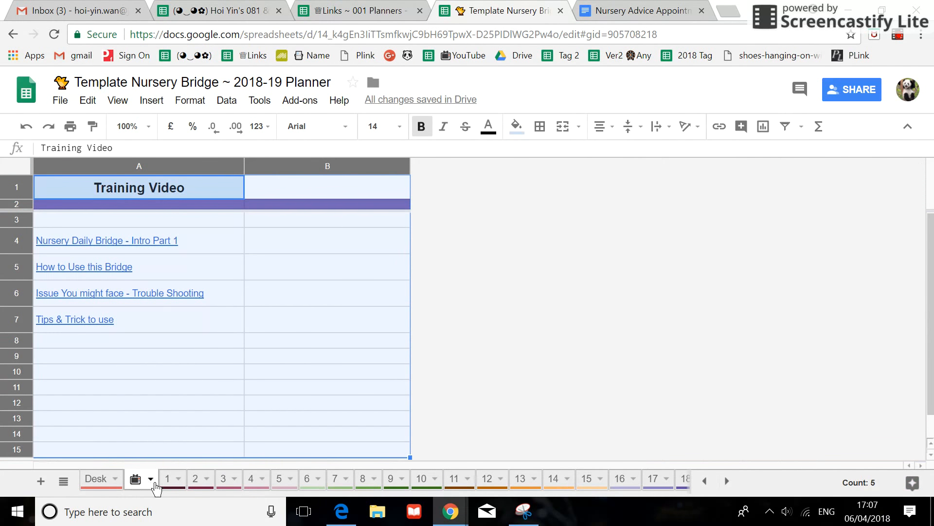
# Check the YouTube link behind the Nursery Daily Bridge - Intro Part 1 video
pyautogui.click(106, 240)
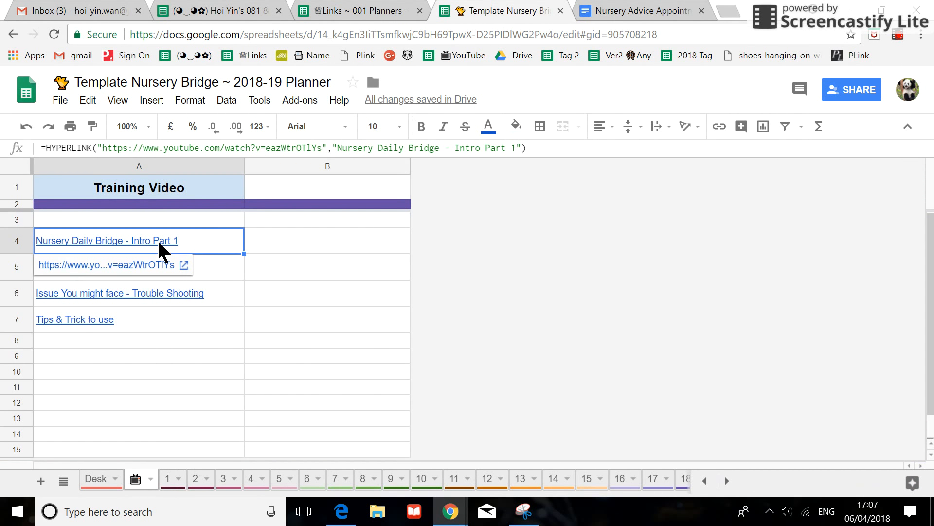
pyautogui.moveTo(152, 247)
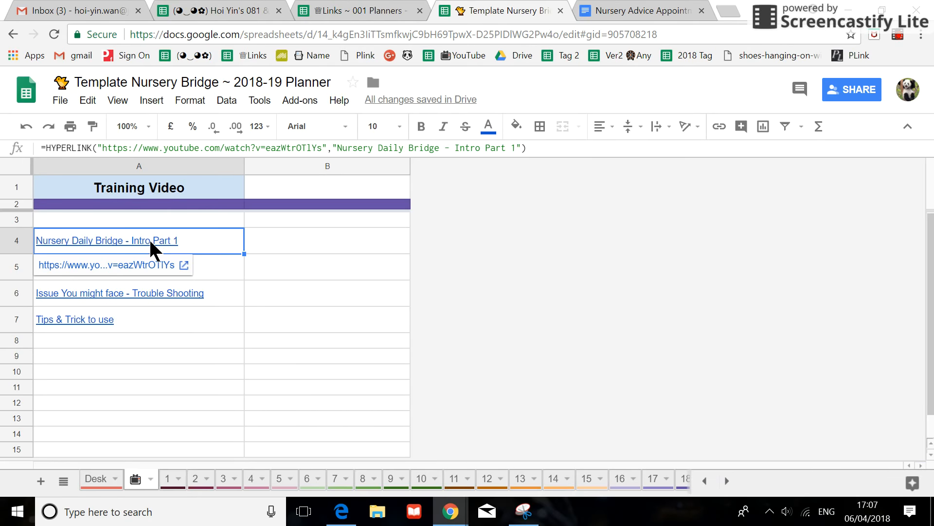
pyautogui.moveTo(104, 277)
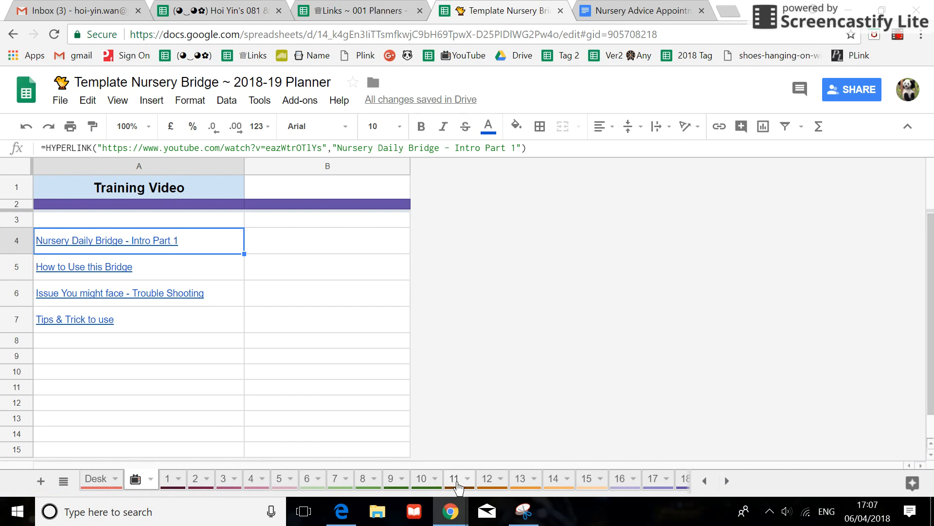
# On the 11 Apr sheet at 150% zoom, inspect the COUNTIF total in J5
pyautogui.click(454, 479)
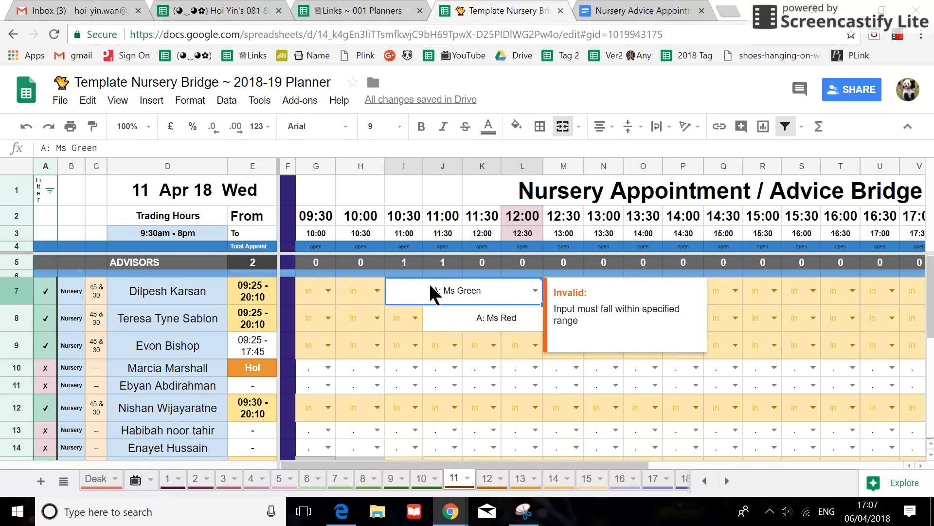
pyautogui.moveTo(439, 306)
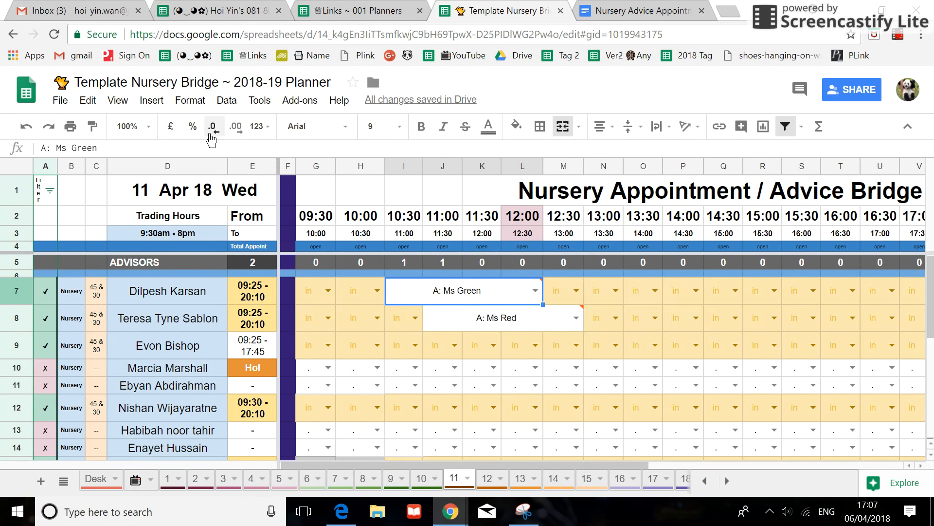
pyautogui.click(127, 126)
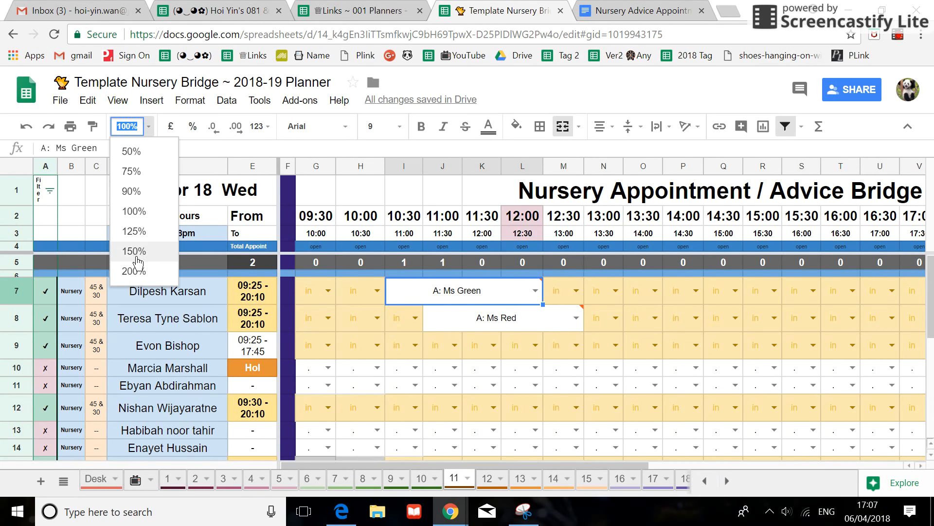
pyautogui.click(136, 251)
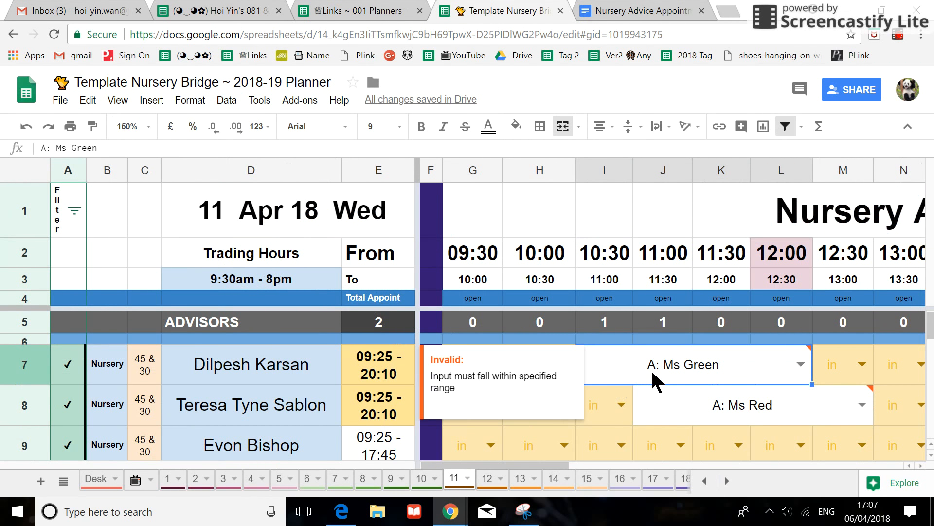
pyautogui.click(662, 321)
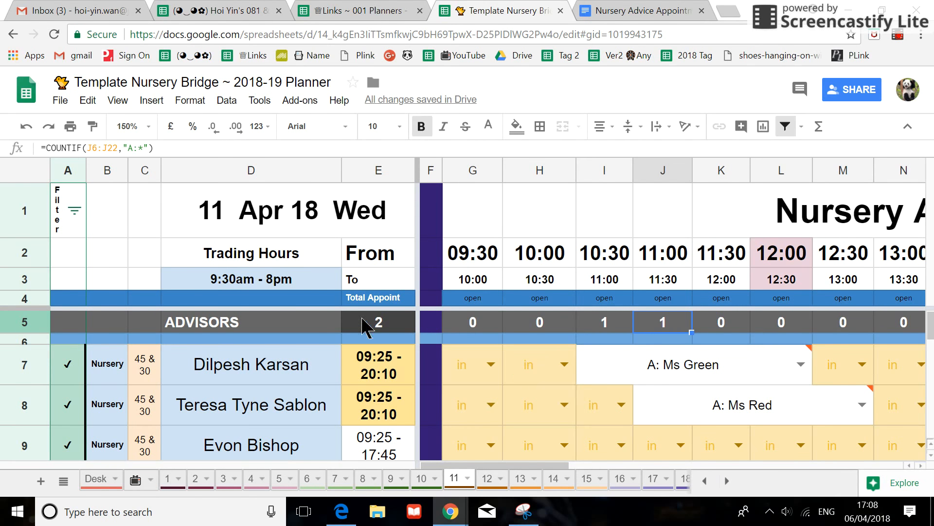
pyautogui.moveTo(364, 301)
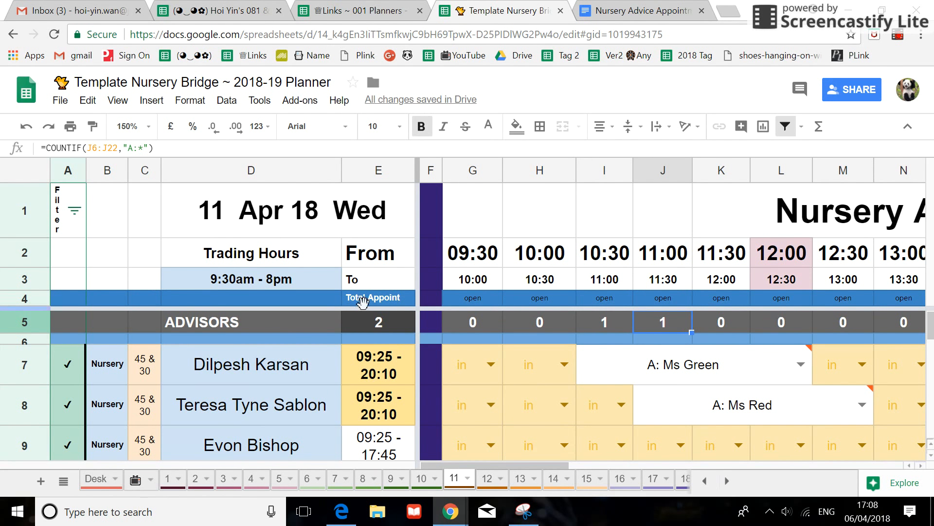
pyautogui.moveTo(185, 207)
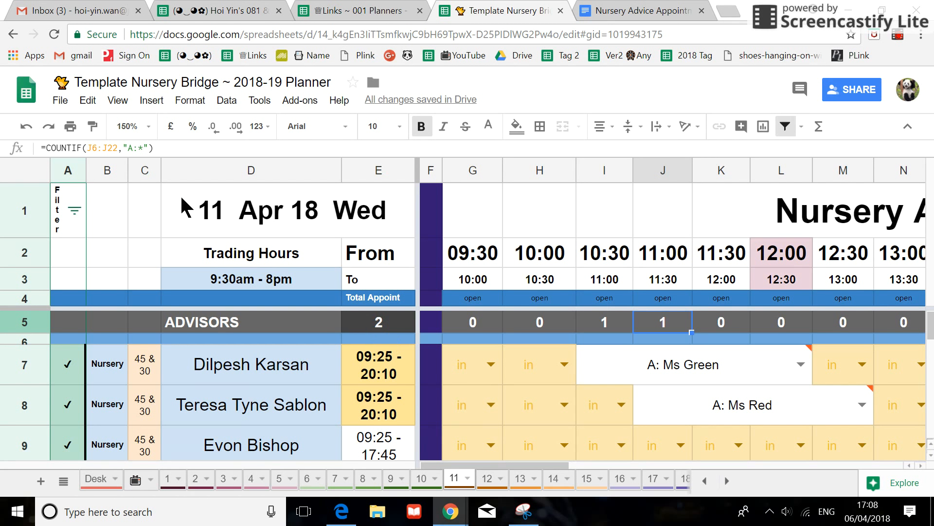
pyautogui.click(127, 125)
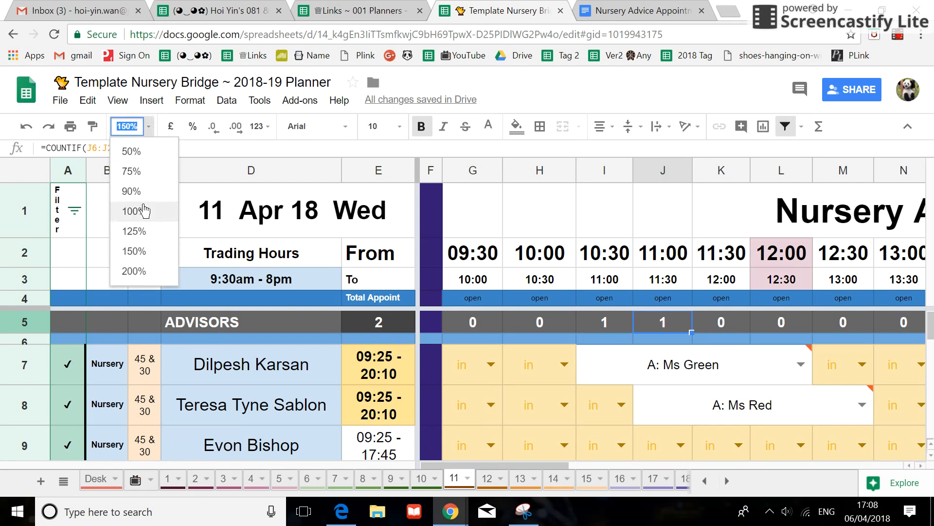
# Set the 11 Apr sheet's zoom back to 100%
pyautogui.click(133, 210)
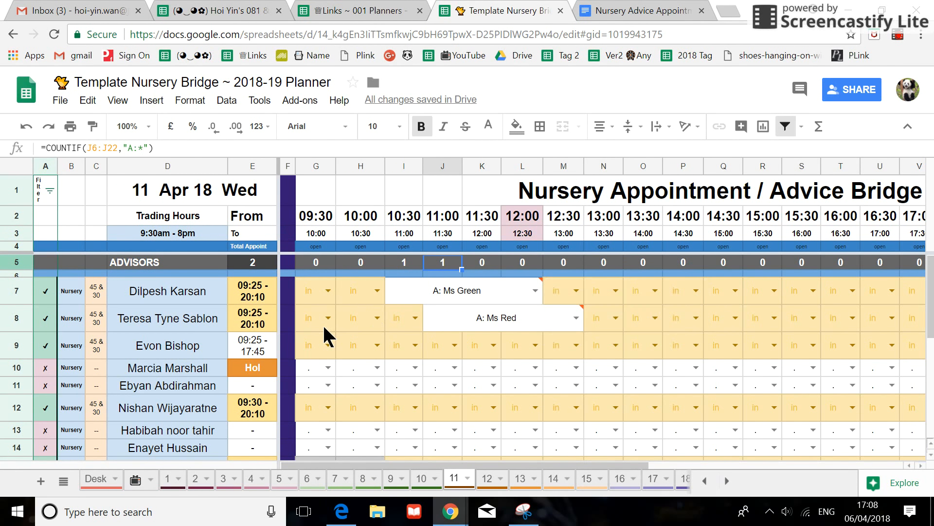
pyautogui.moveTo(50, 168)
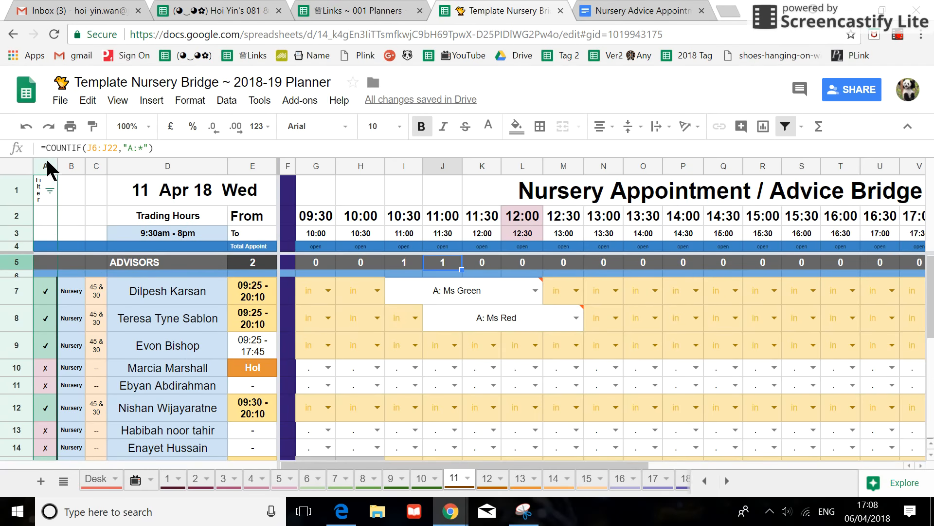
pyautogui.moveTo(398, 96)
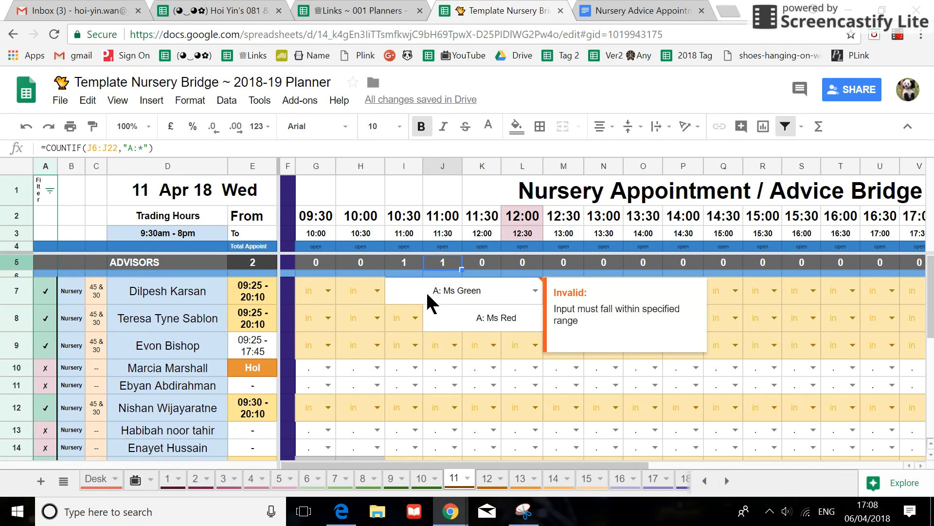
# Review Ms Green's merged appointment and Desk 1–4 rows, then view Nursery Advice Appointments
pyautogui.click(465, 290)
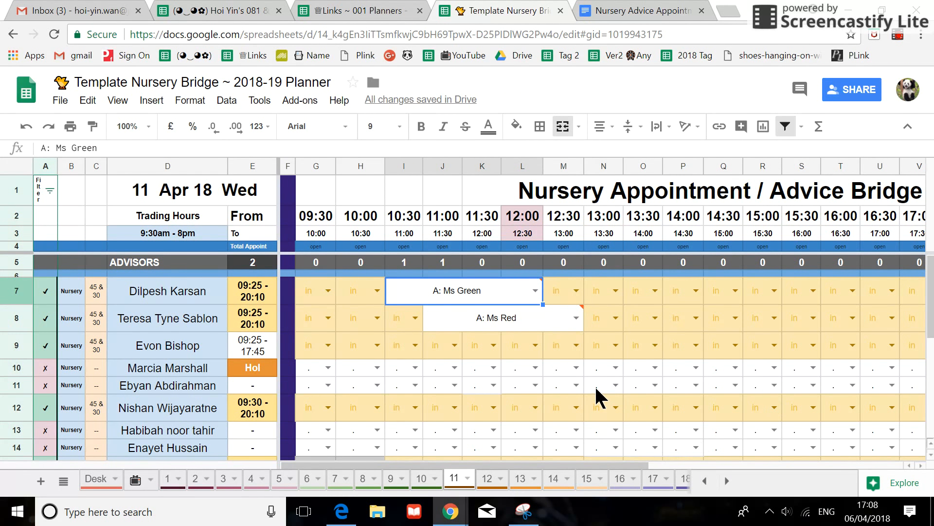
pyautogui.moveTo(873, 194)
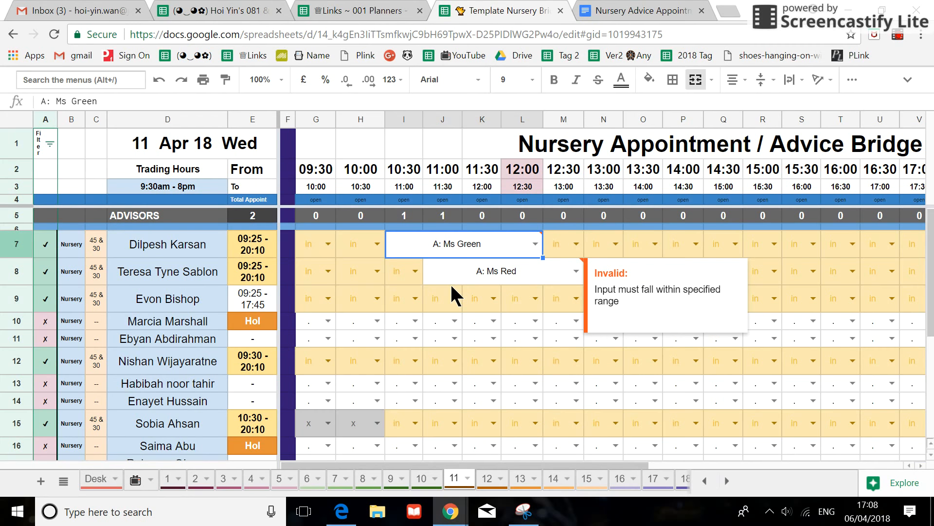
pyautogui.moveTo(409, 291)
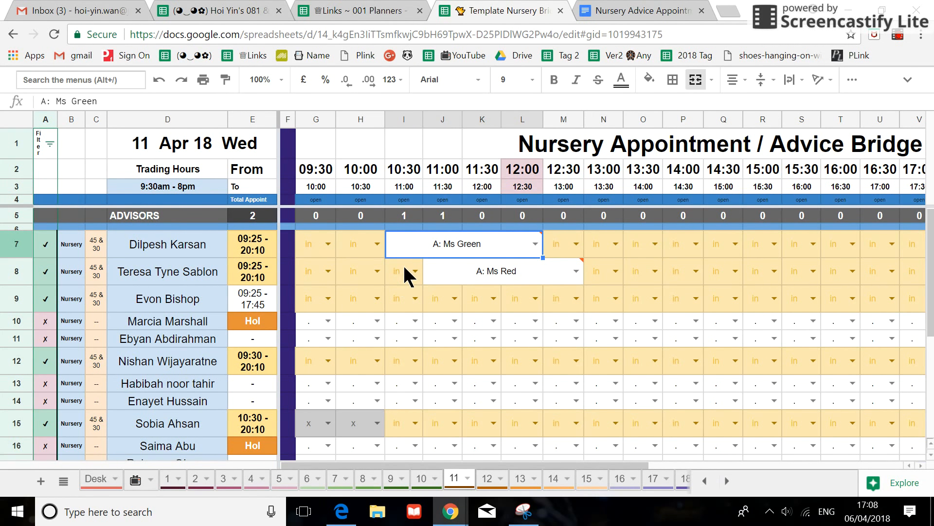
pyautogui.scroll(-3)
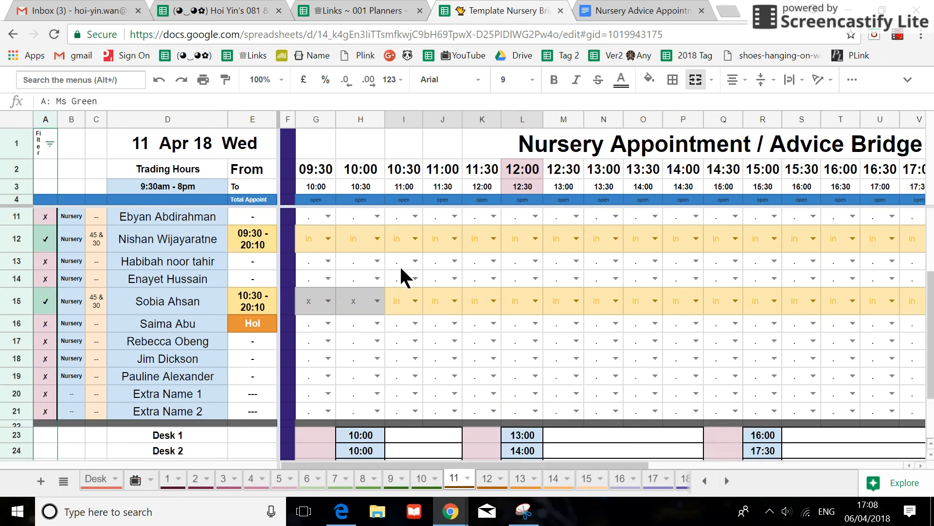
pyautogui.scroll(-3)
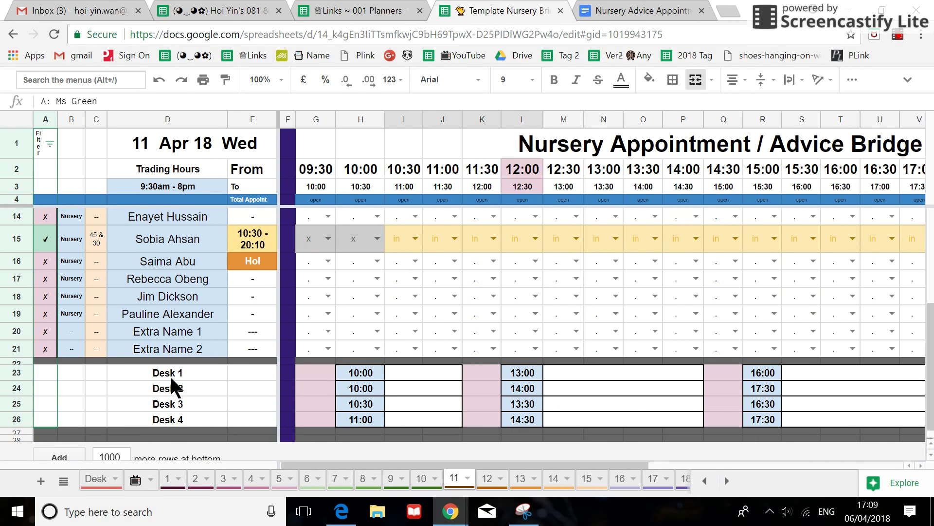
pyautogui.moveTo(180, 419)
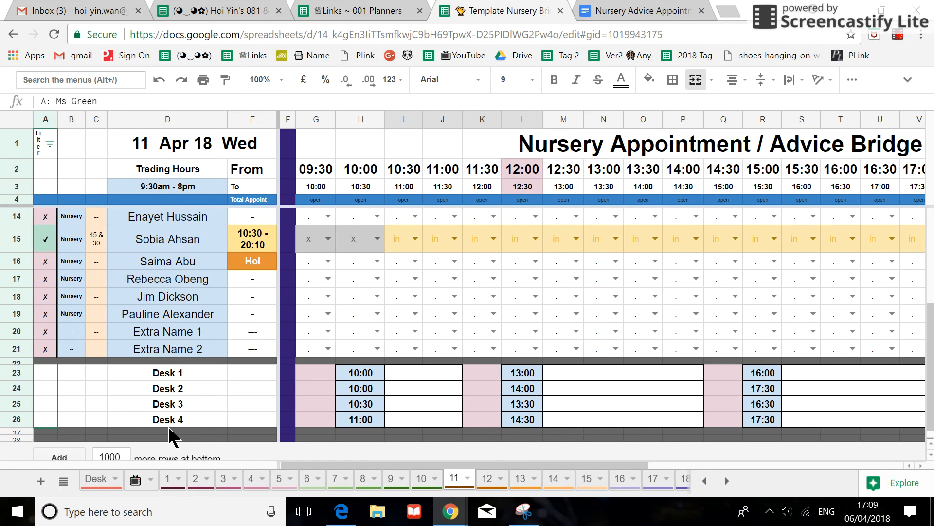
pyautogui.click(640, 11)
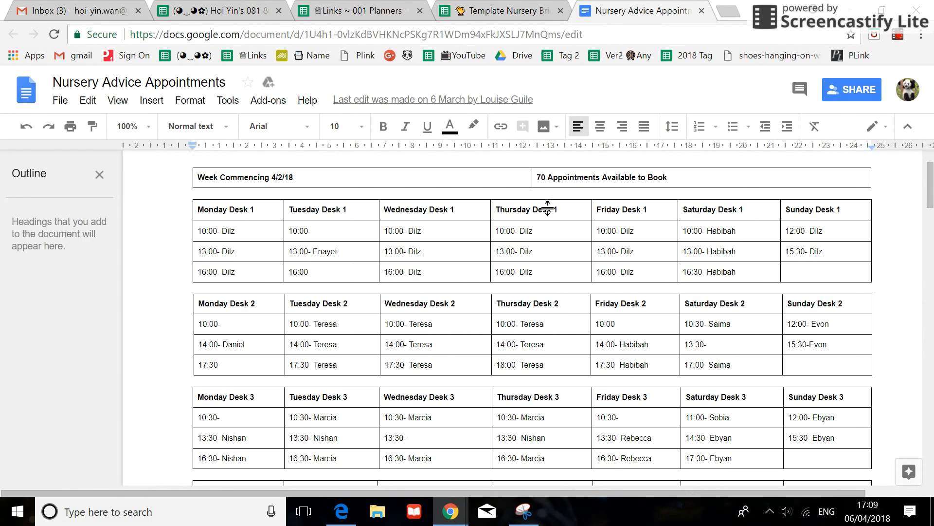
pyautogui.moveTo(174, 215)
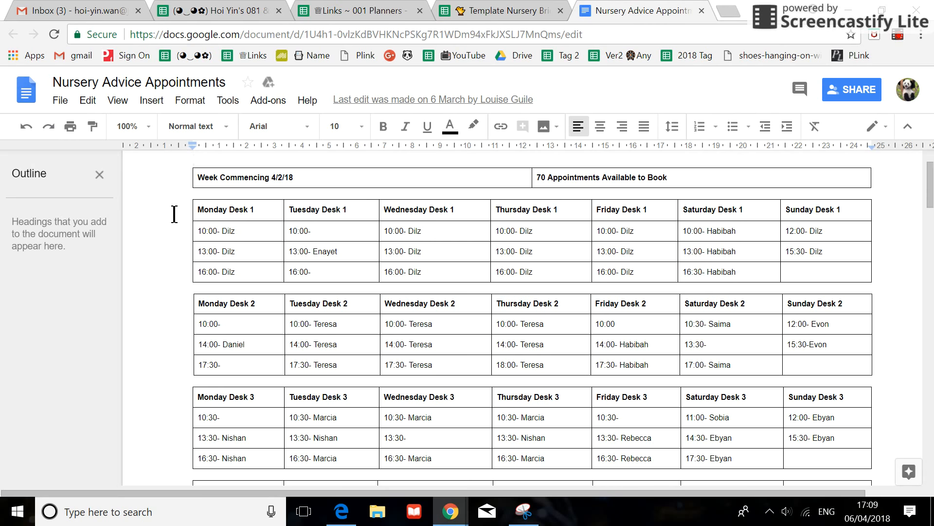
pyautogui.moveTo(572, 169)
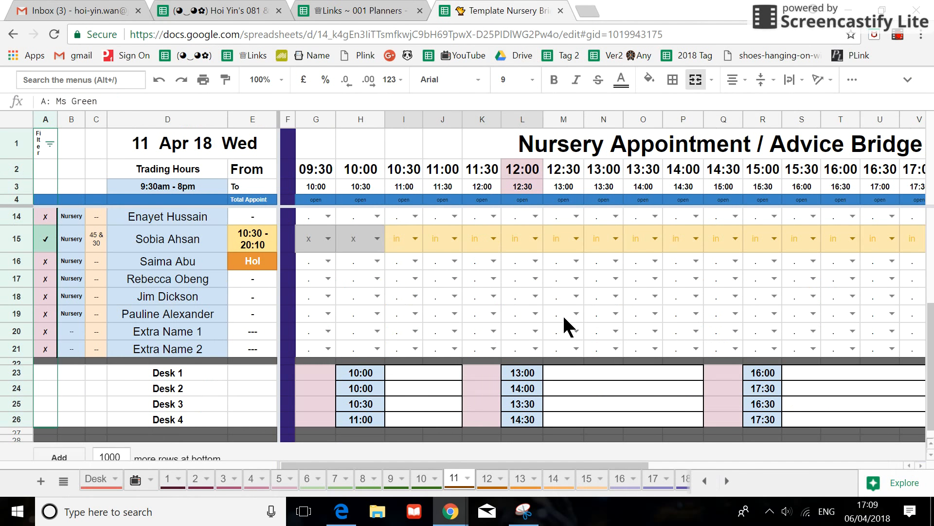
pyautogui.moveTo(535, 331)
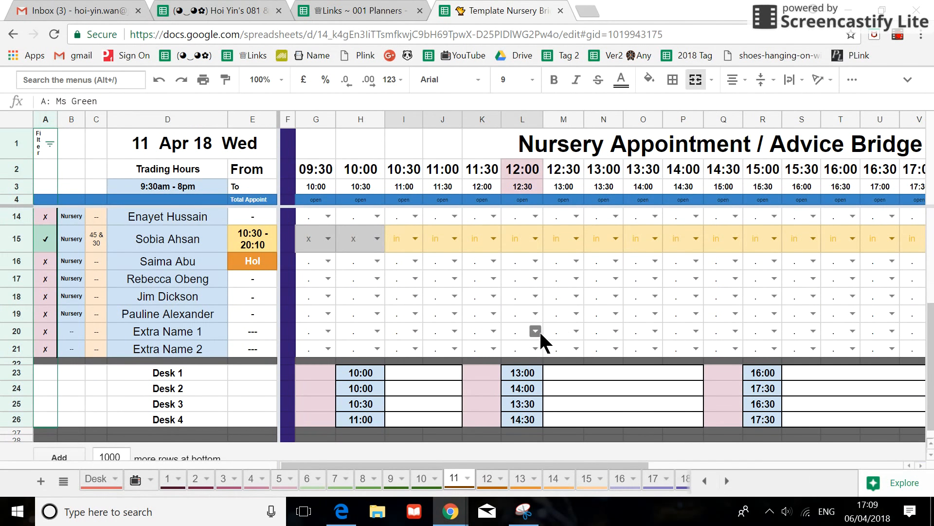
pyautogui.moveTo(257, 331)
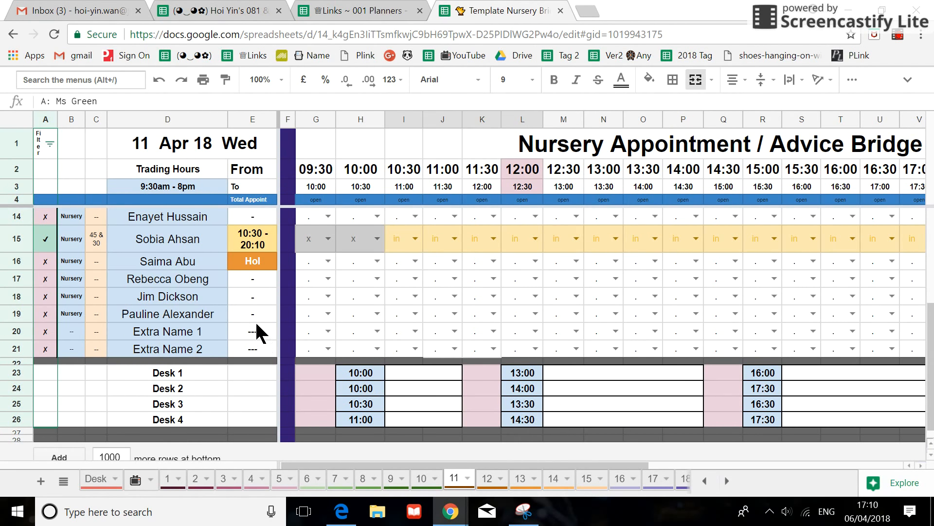
pyautogui.moveTo(262, 328)
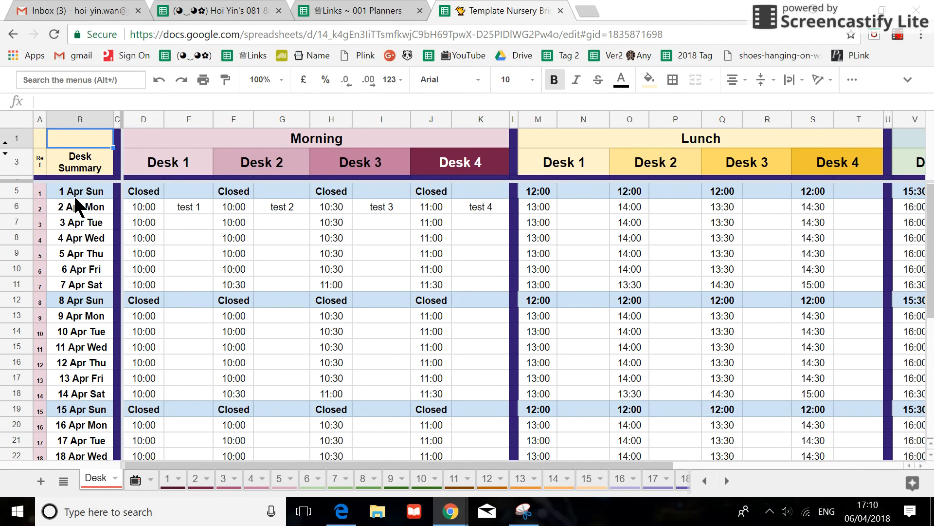
pyautogui.scroll(-3)
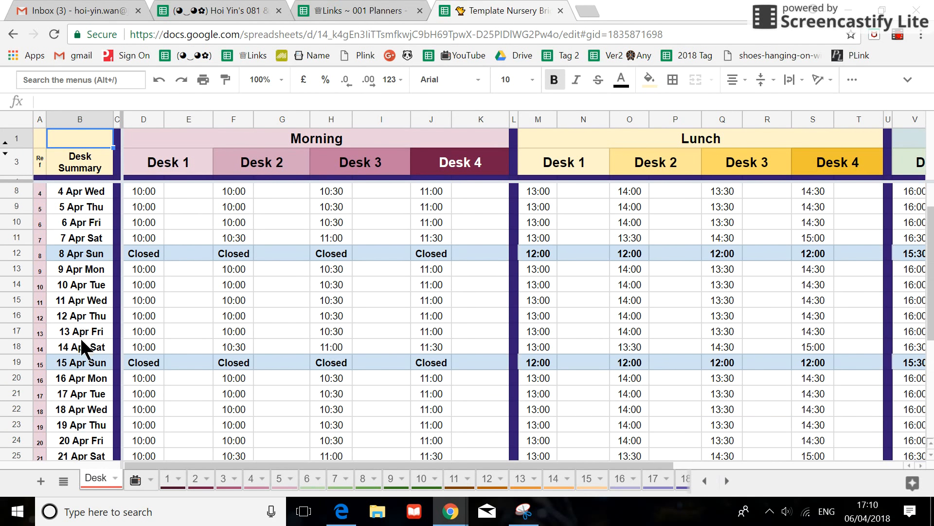
pyautogui.scroll(3)
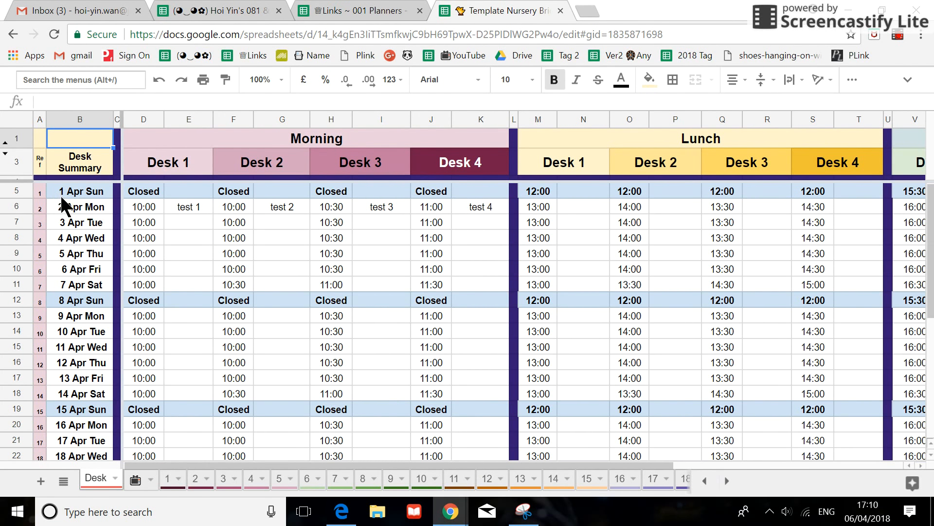
pyautogui.moveTo(173, 213)
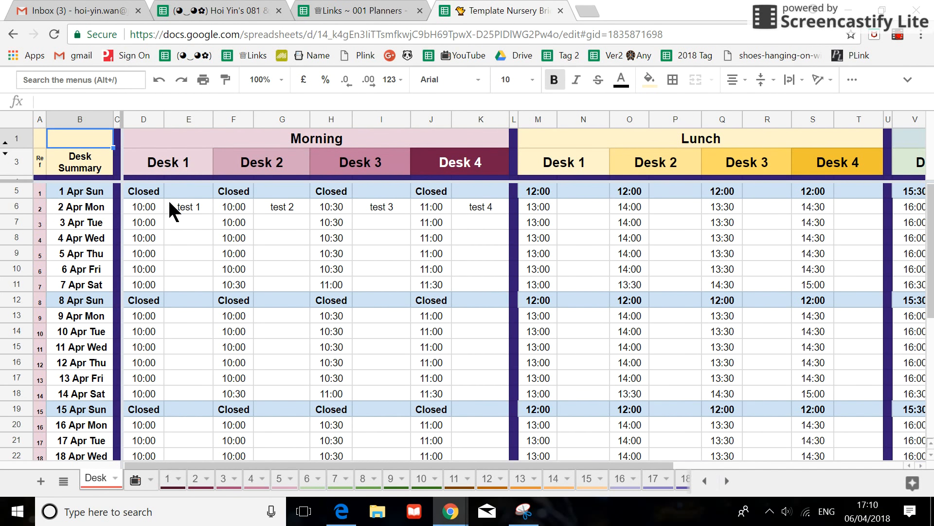
pyautogui.moveTo(462, 144)
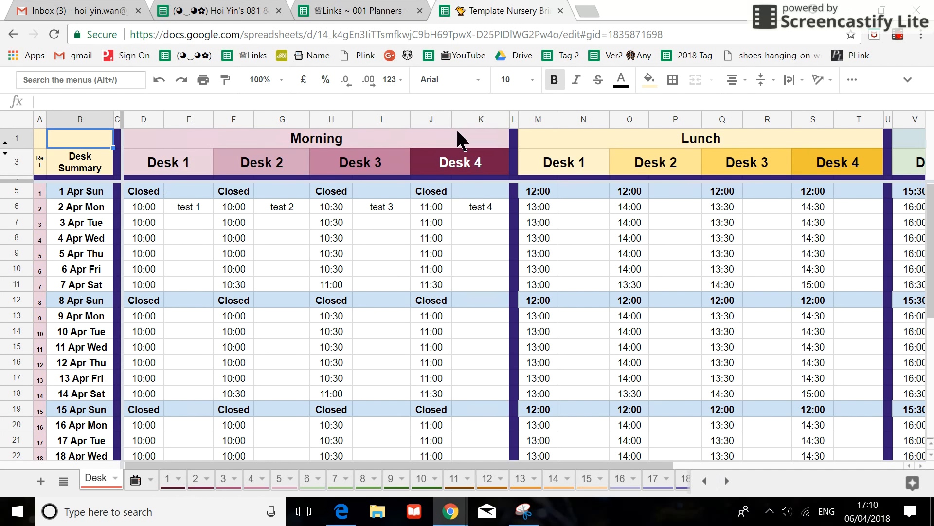
pyautogui.moveTo(828, 133)
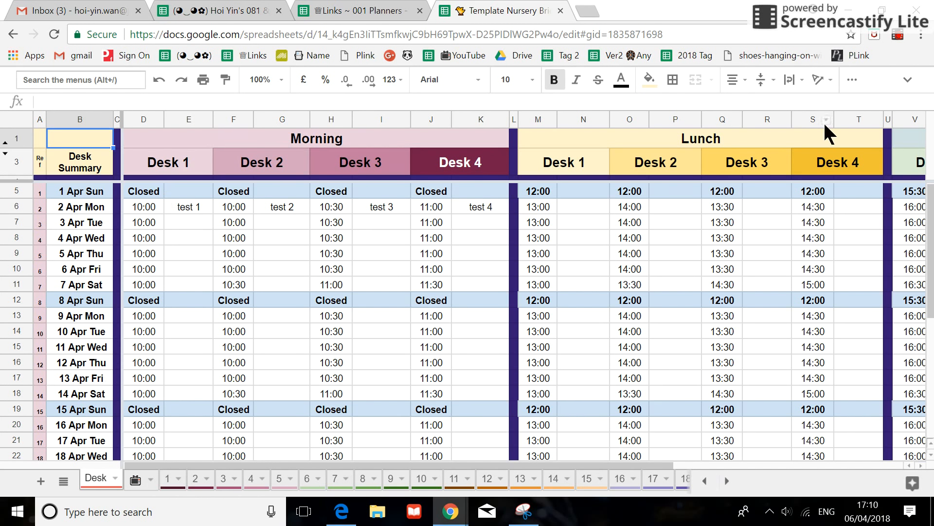
pyautogui.hscroll(3)
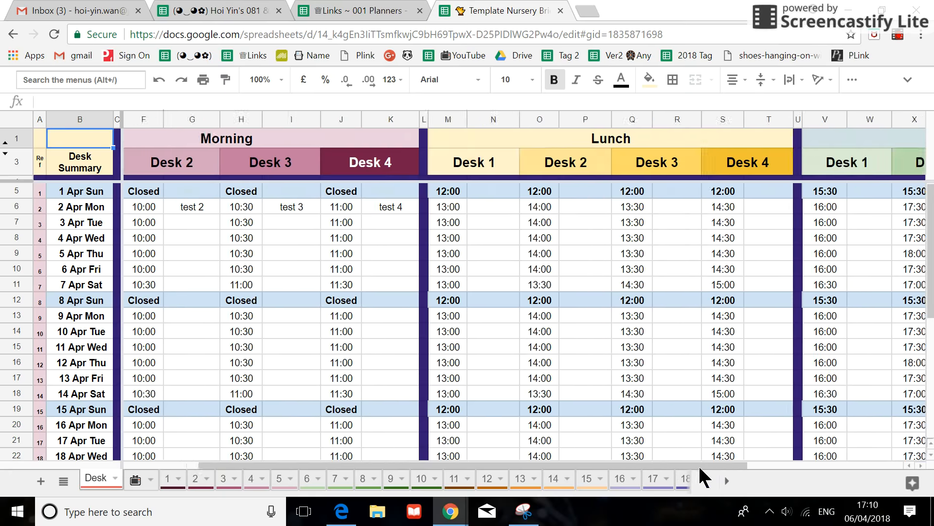
pyautogui.hscroll(3)
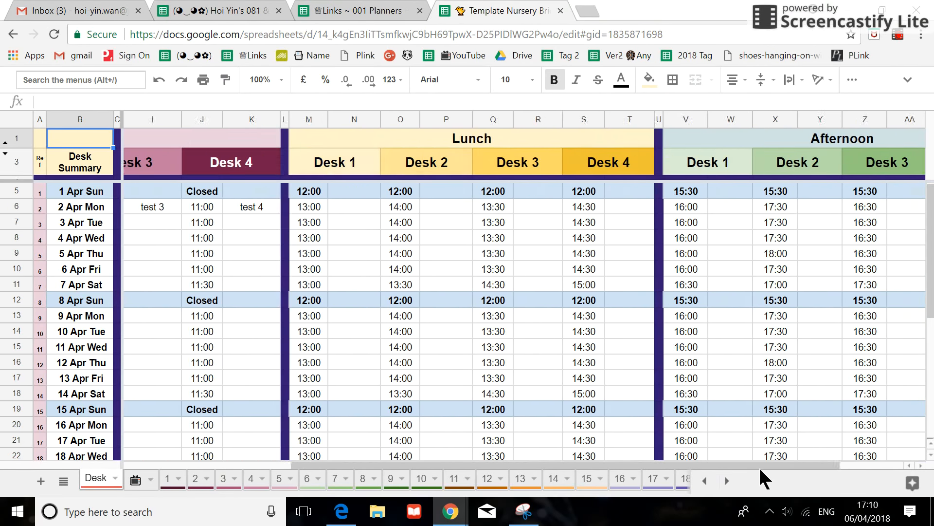
pyautogui.hscroll(-3)
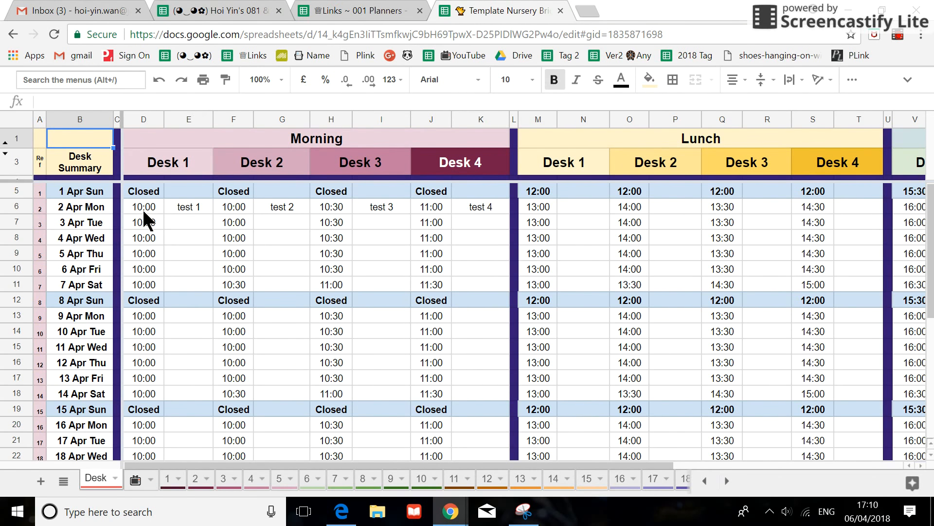
pyautogui.moveTo(149, 351)
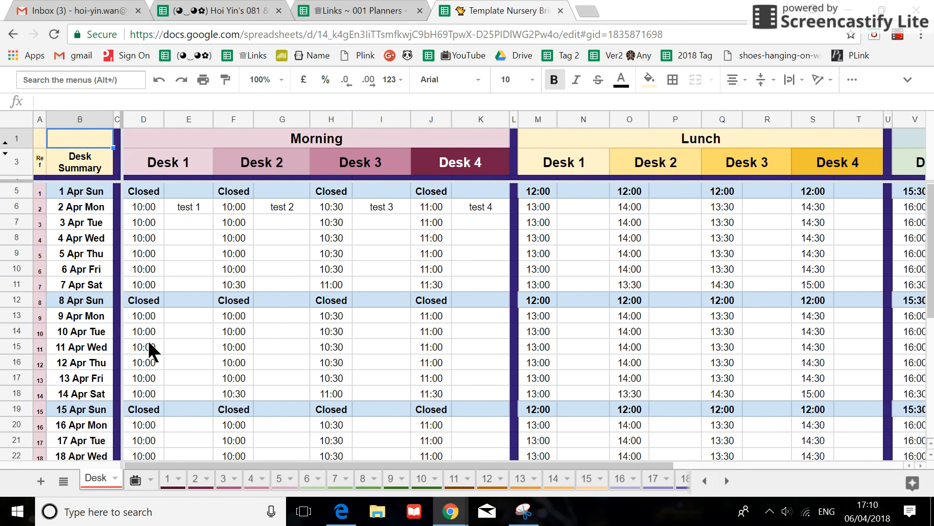
pyautogui.moveTo(395, 171)
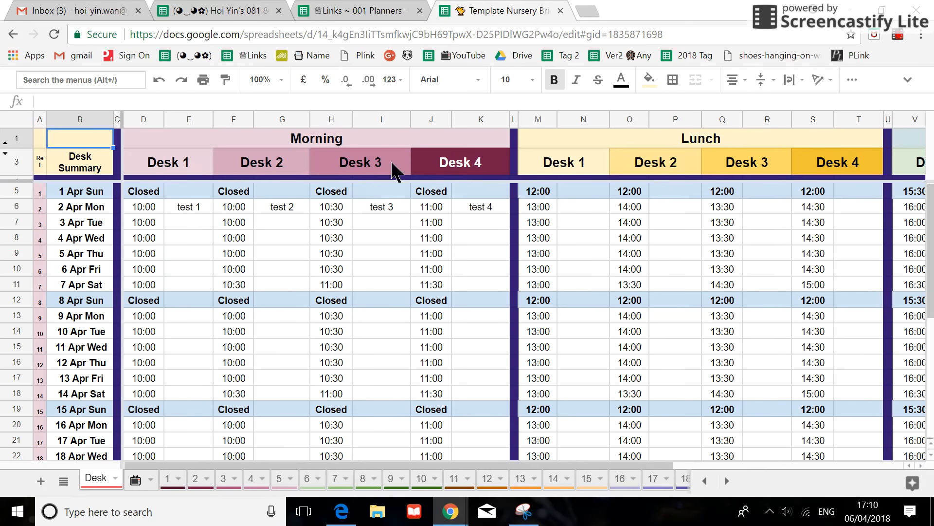
pyautogui.moveTo(486, 252)
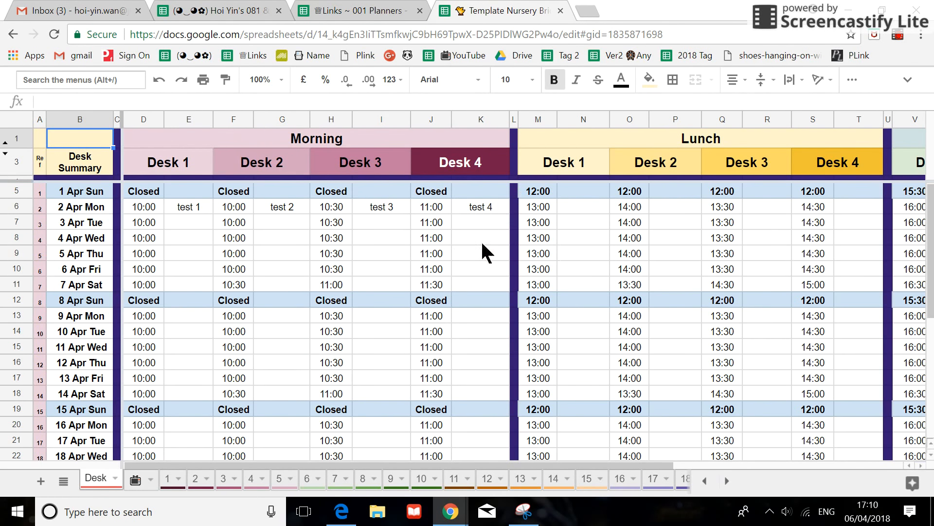
pyautogui.moveTo(70, 201)
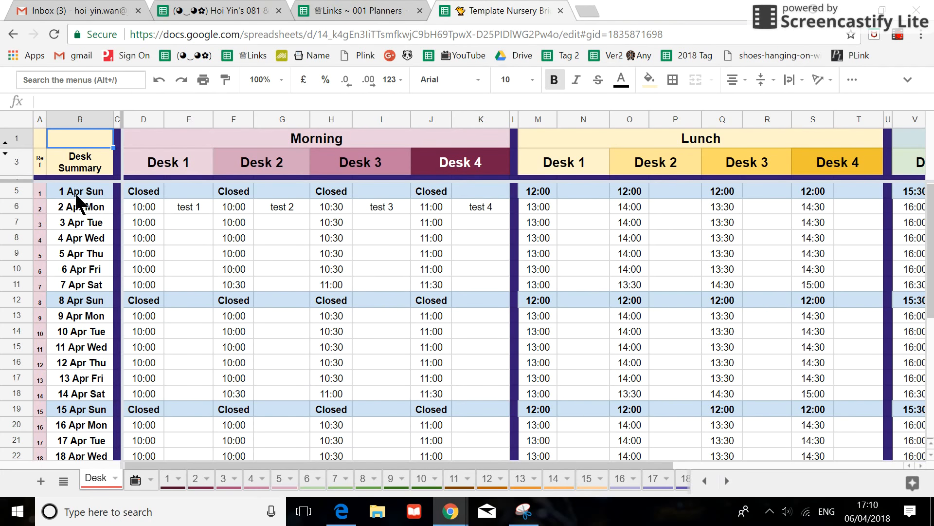
pyautogui.moveTo(66, 198)
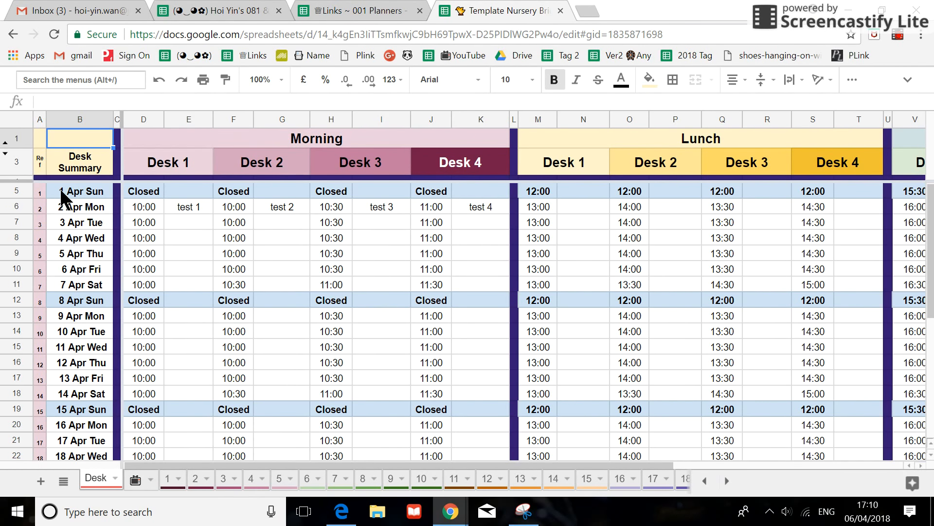
# Set the day-1 sheet date to 01/05/2018 and check the Desk summary dates
pyautogui.click(40, 190)
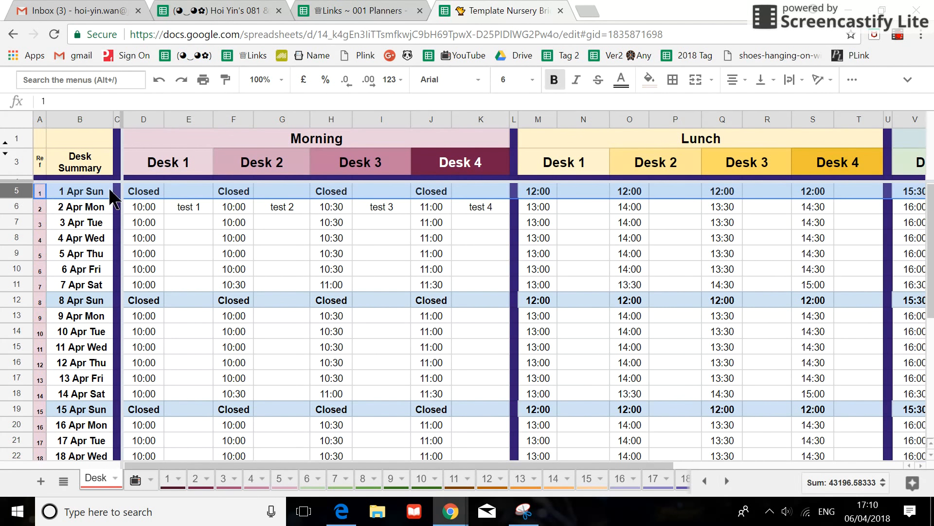
pyautogui.click(167, 478)
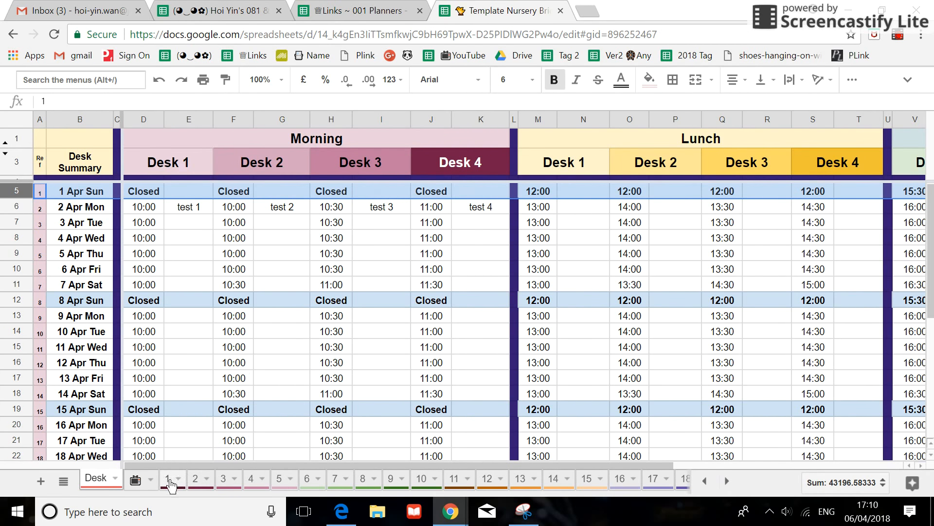
pyautogui.click(169, 478)
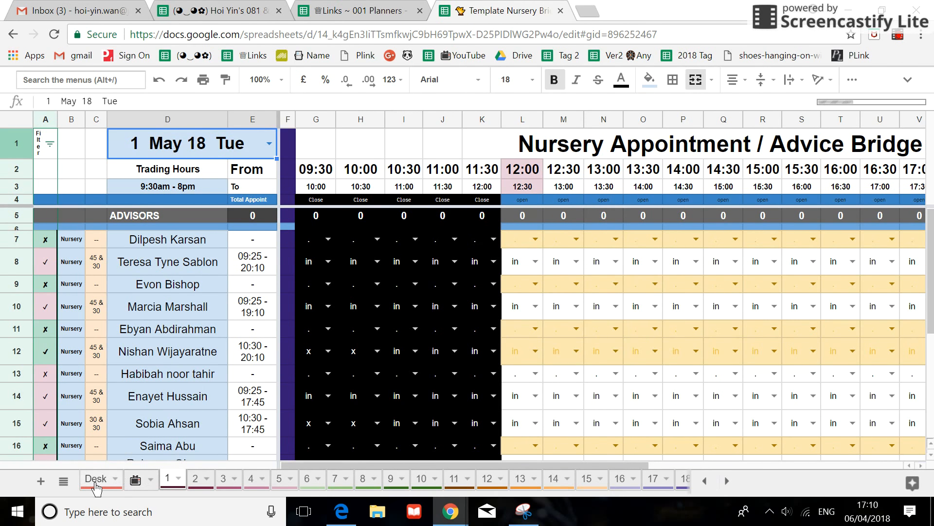
pyautogui.click(95, 477)
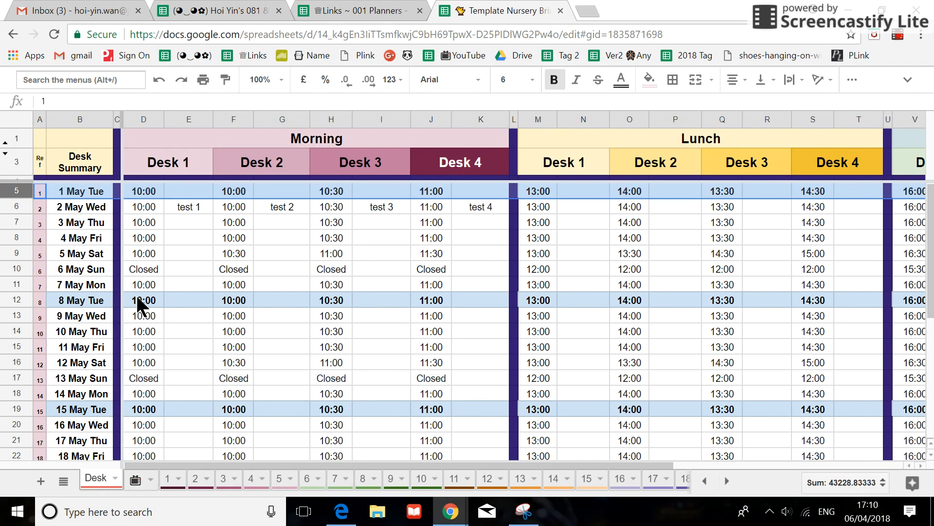
pyautogui.moveTo(27, 215)
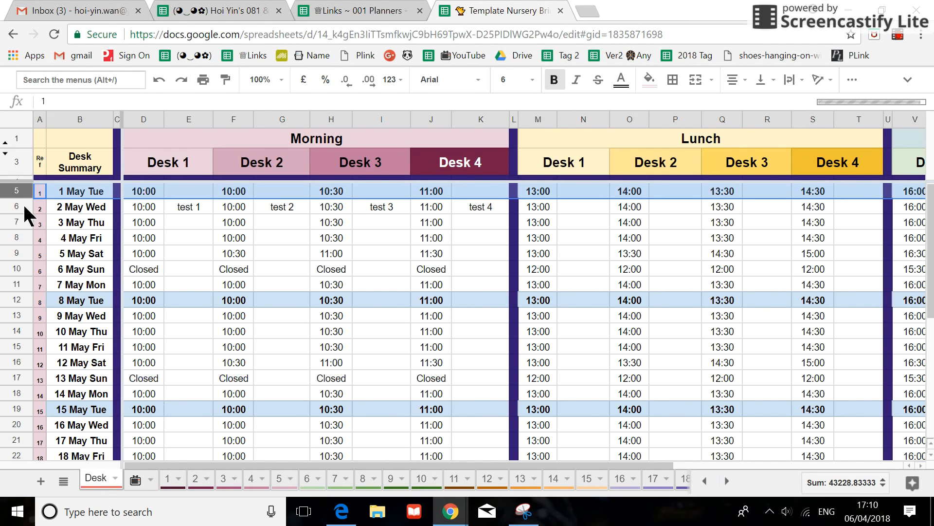
pyautogui.moveTo(185, 200)
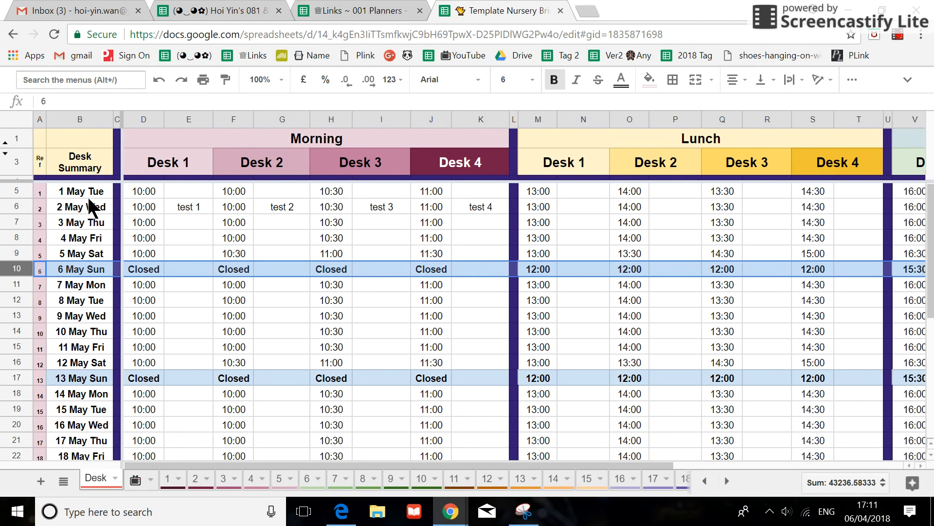
pyautogui.moveTo(195, 274)
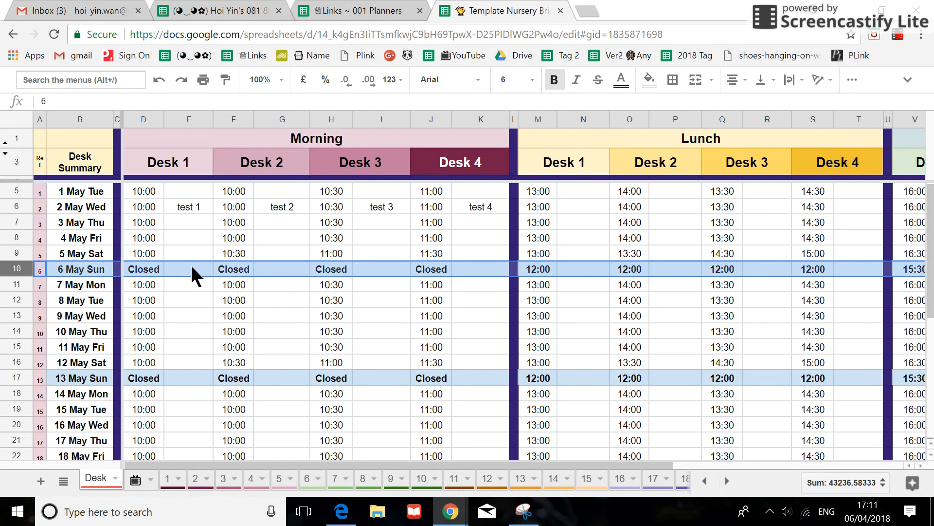
pyautogui.click(173, 477)
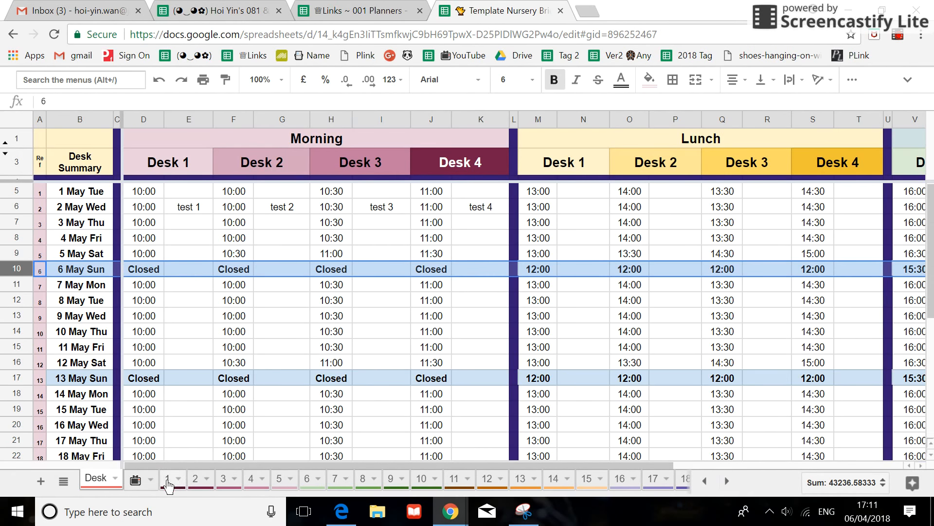
pyautogui.click(171, 477)
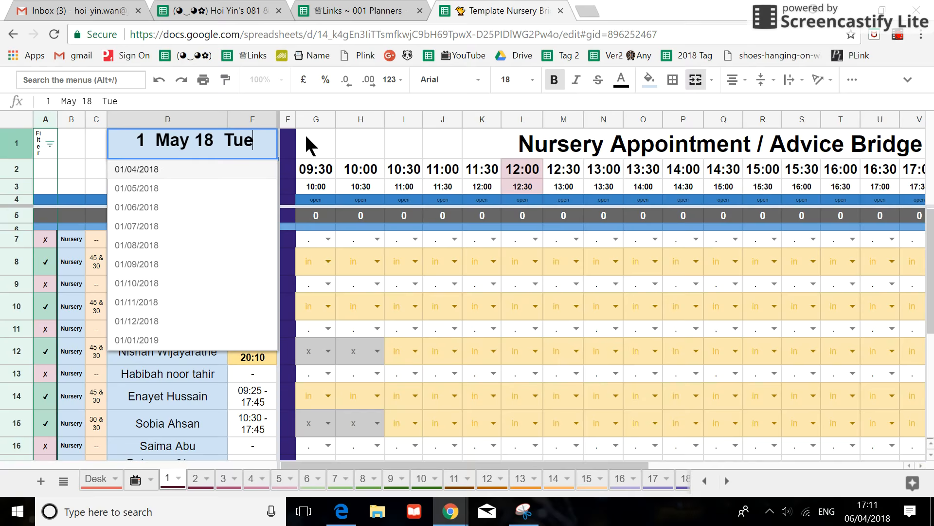
pyautogui.click(316, 143)
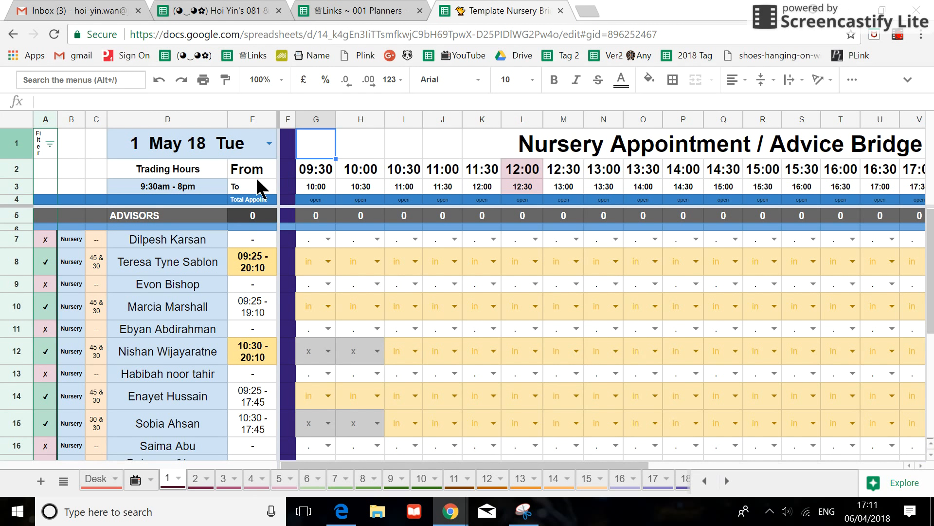
pyautogui.moveTo(296, 280)
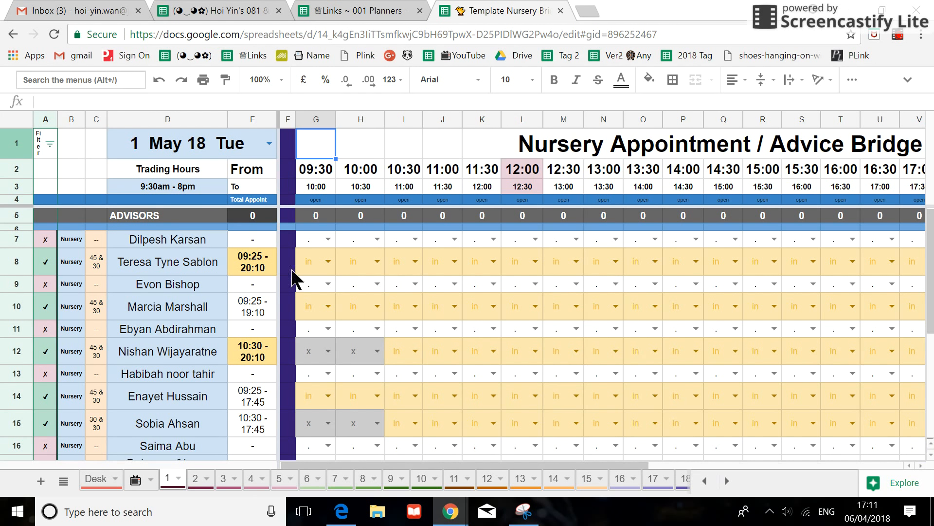
pyautogui.moveTo(259, 390)
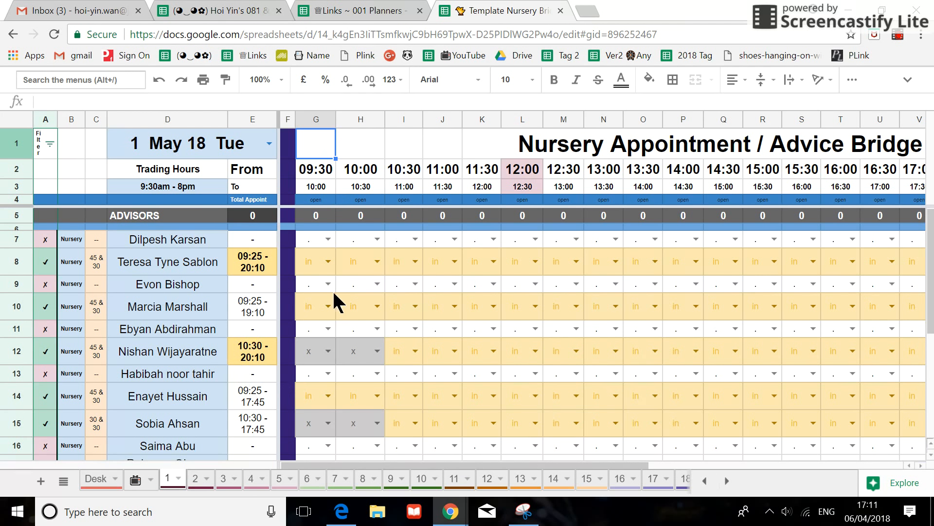
pyautogui.click(93, 478)
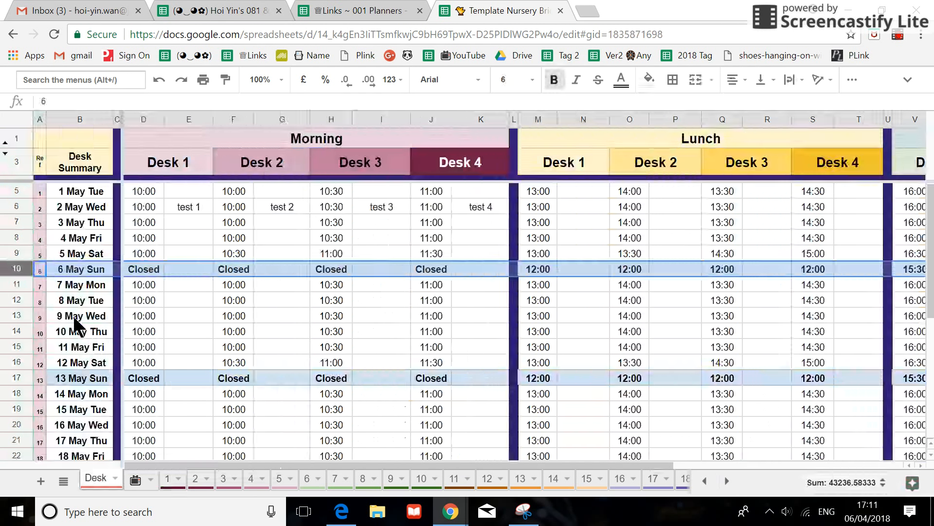
pyautogui.click(40, 207)
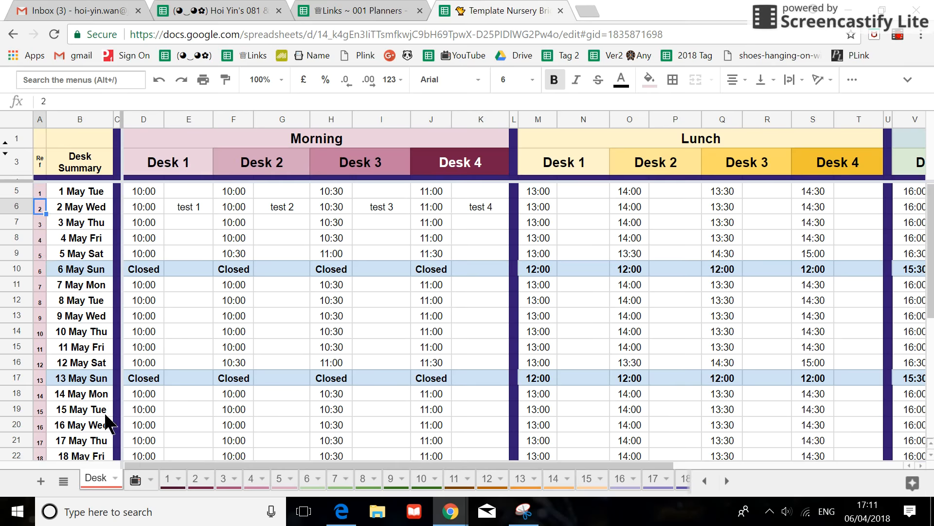
pyautogui.moveTo(342, 498)
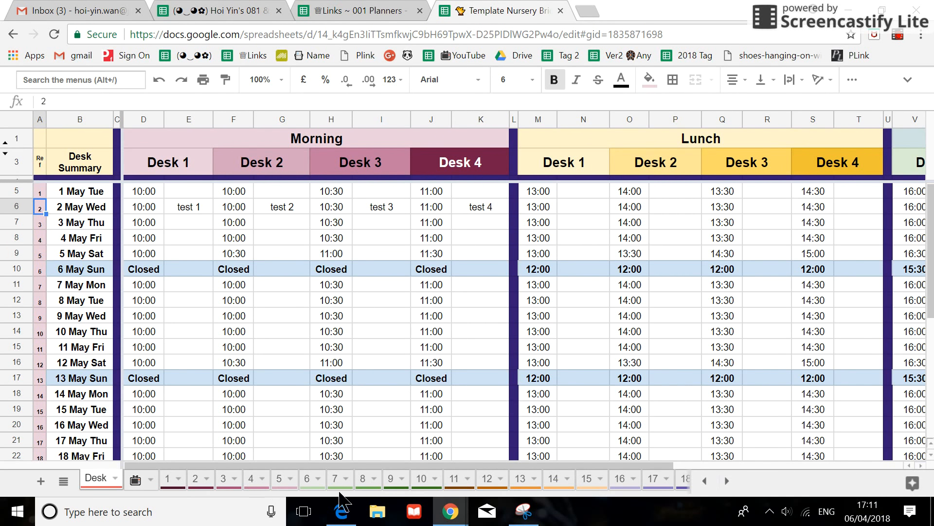
pyautogui.scroll(-3)
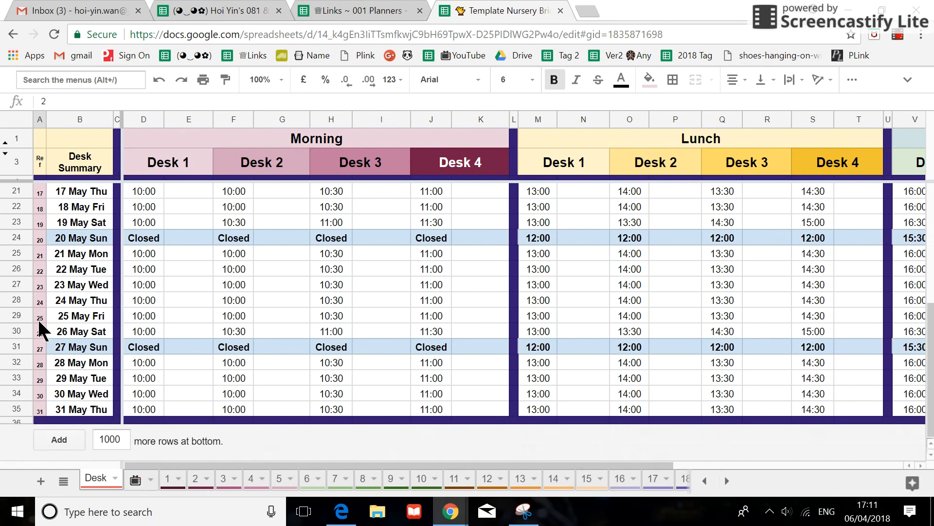
pyautogui.scroll(3)
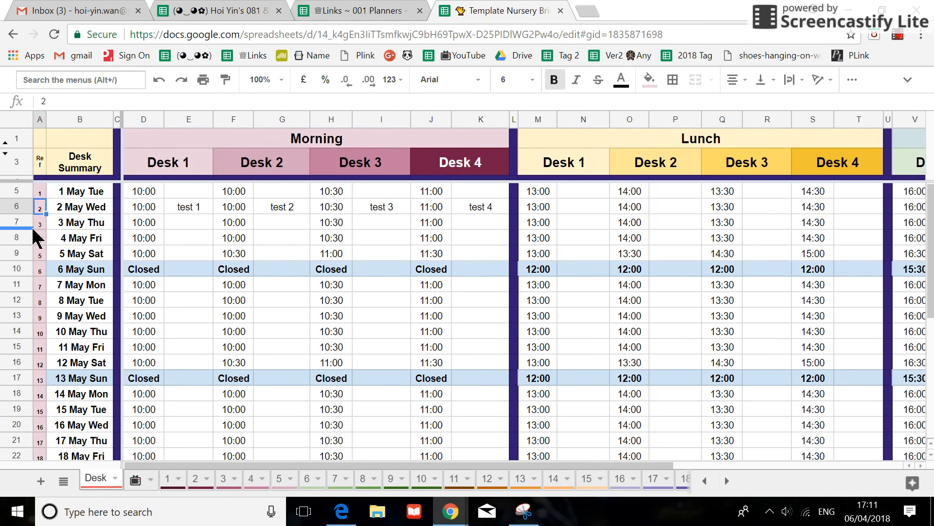
pyautogui.moveTo(166, 209)
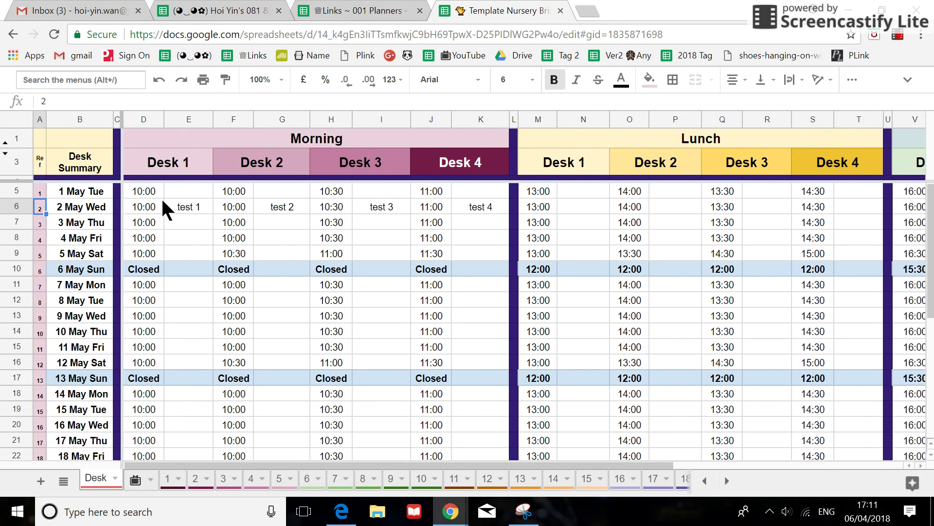
pyautogui.moveTo(53, 214)
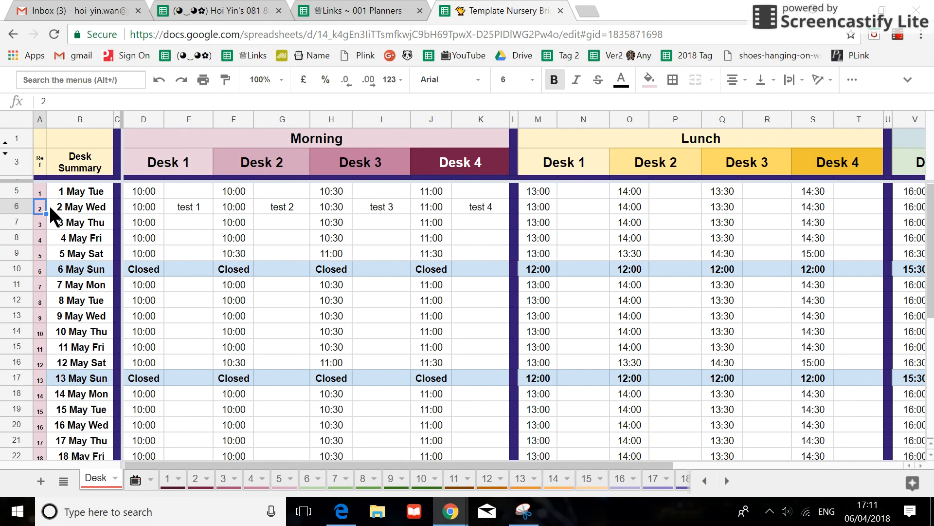
pyautogui.moveTo(43, 287)
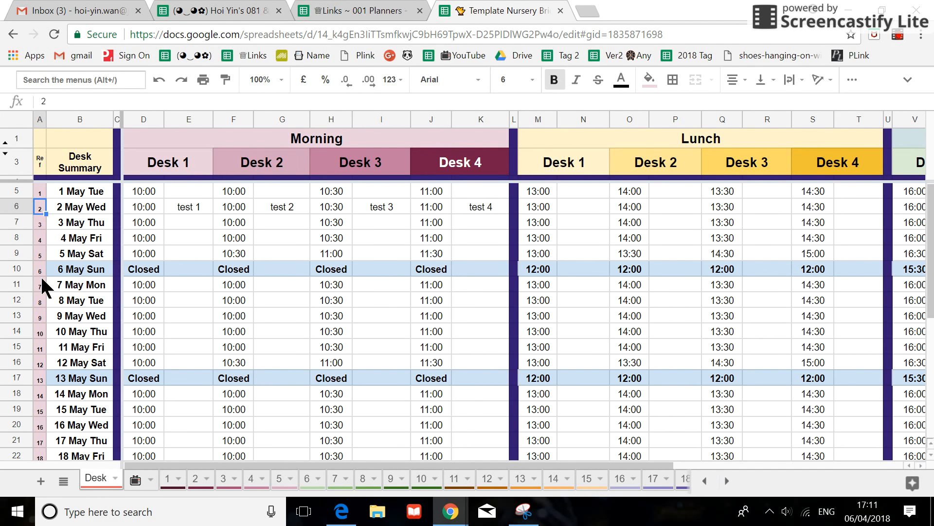
pyautogui.moveTo(95, 382)
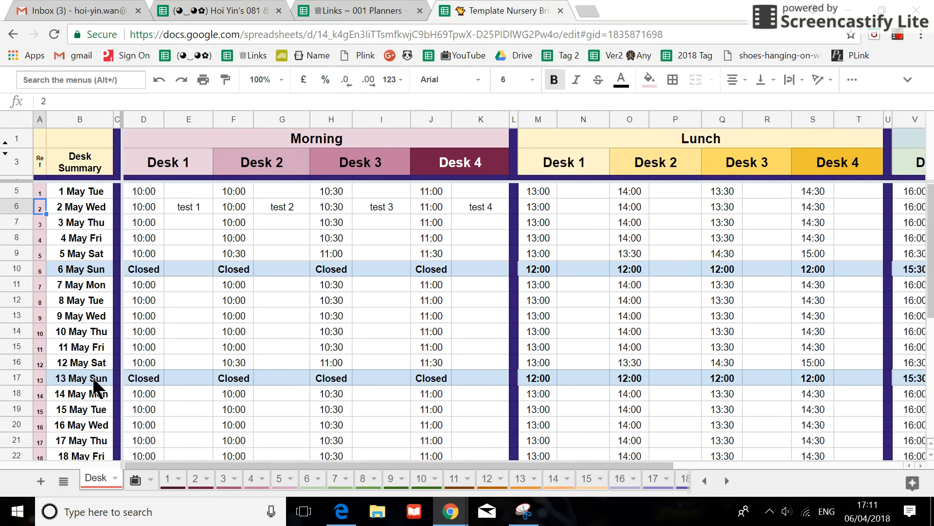
pyautogui.click(171, 478)
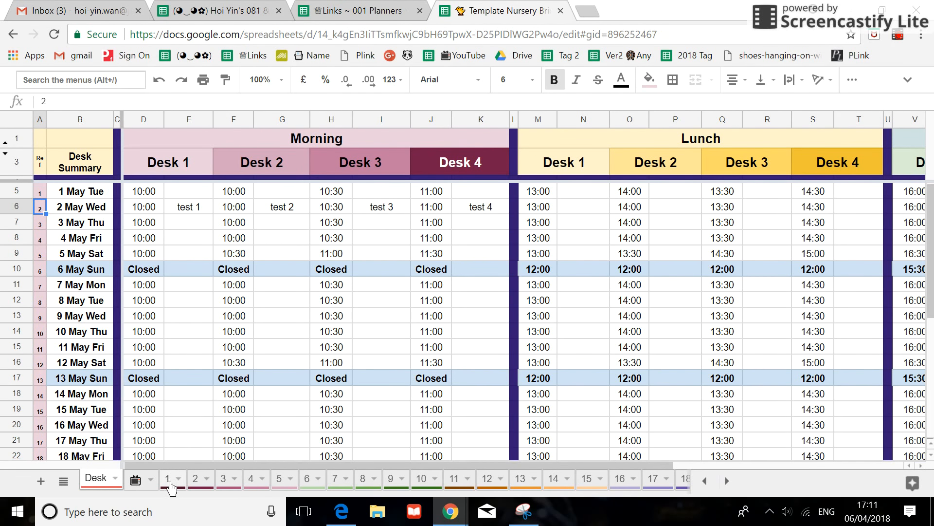
# Rename the day-1 sheet tab to 1May
pyautogui.click(170, 477)
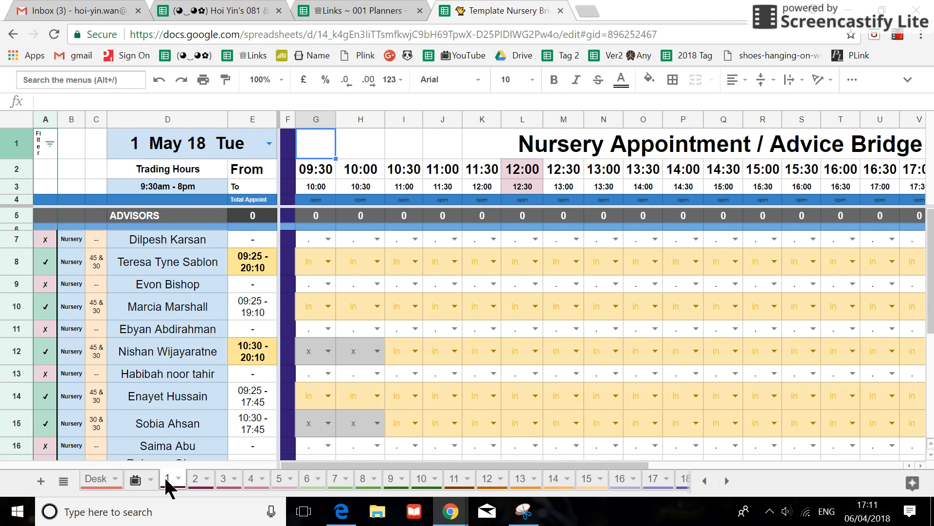
pyautogui.click(169, 478)
pyautogui.write('May')
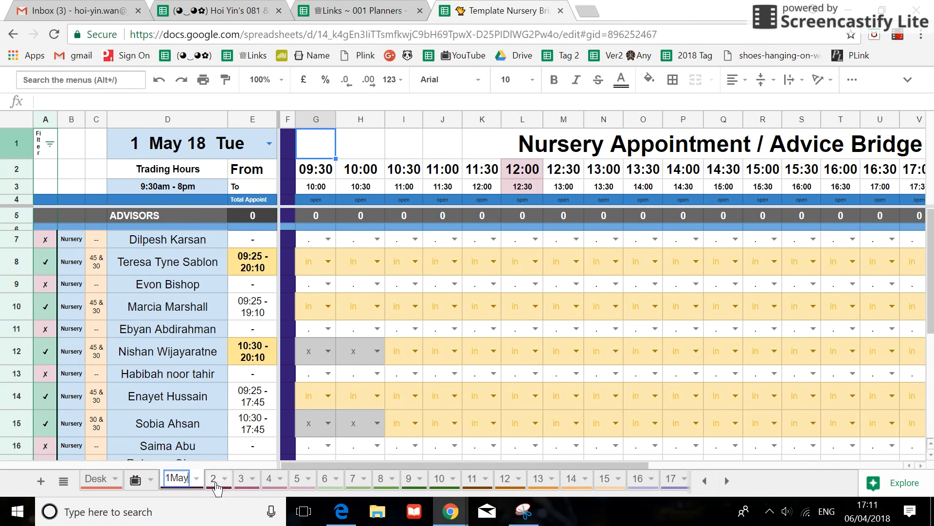
pyautogui.click(213, 478)
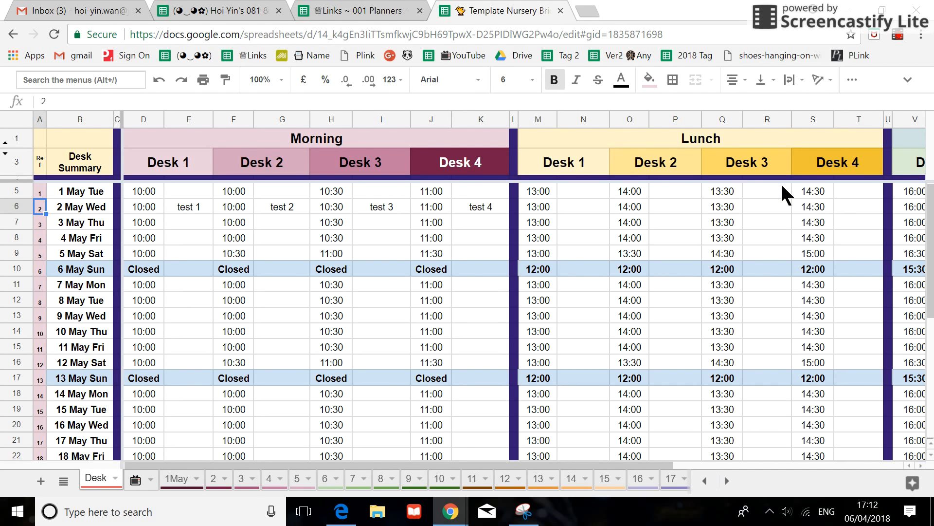
# On 11 May, enter Dilz at Desk 1 and Teresa at Desk 2 for 10:00
pyautogui.click(455, 478)
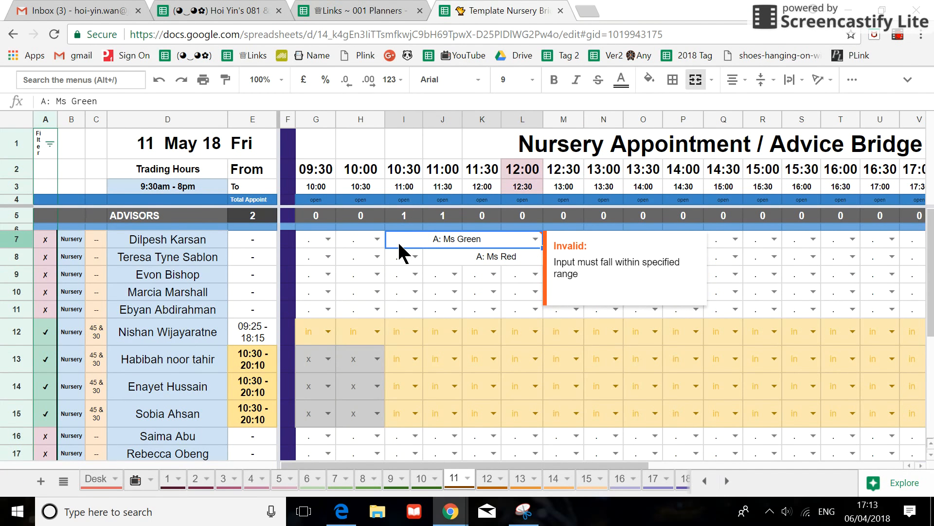
pyautogui.scroll(-3)
pyautogui.write('D')
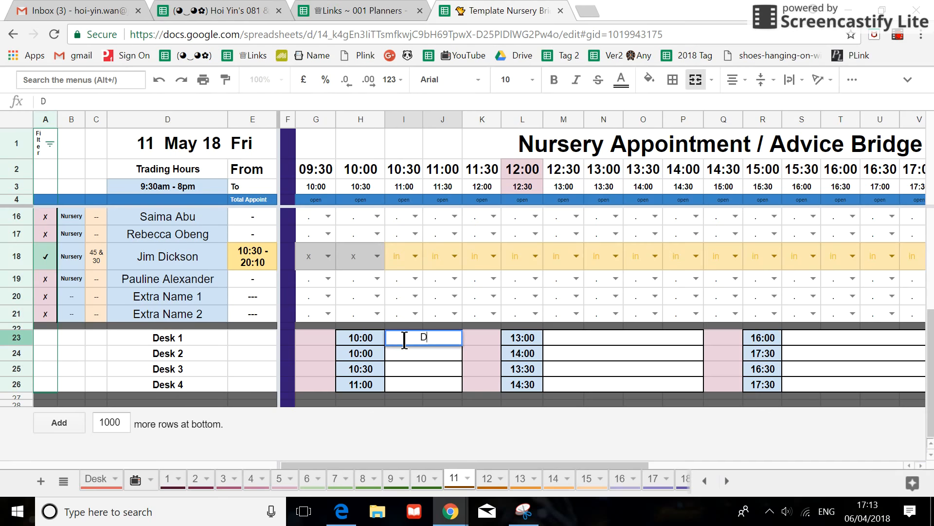
pyautogui.write('il')
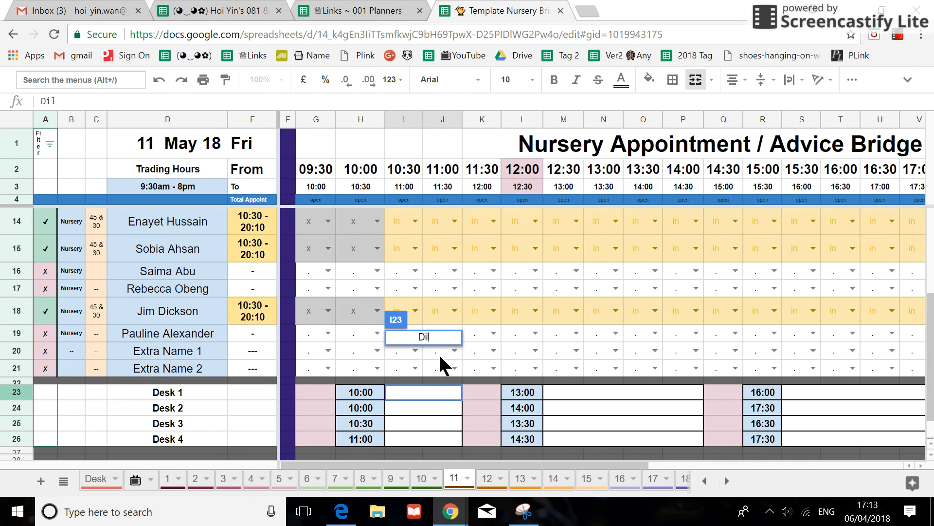
pyautogui.write('z')
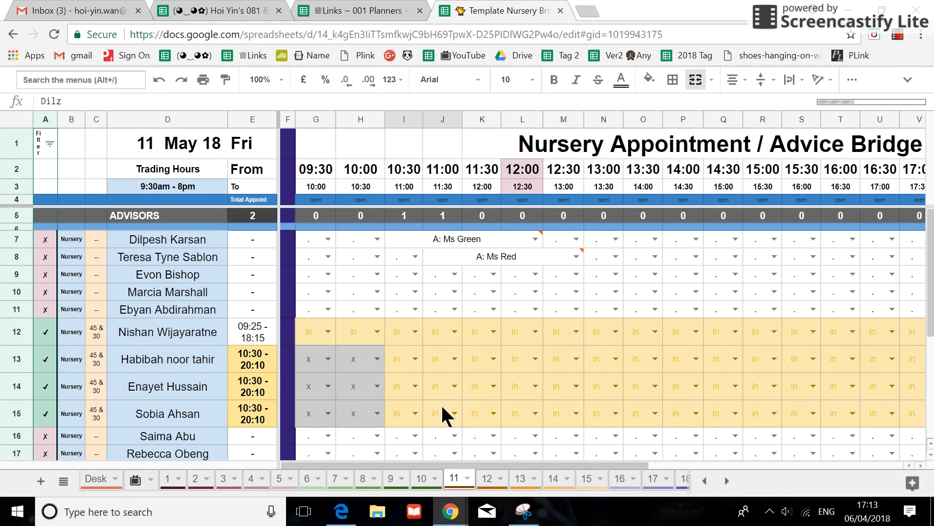
pyautogui.scroll(-3)
pyautogui.write('Teresa')
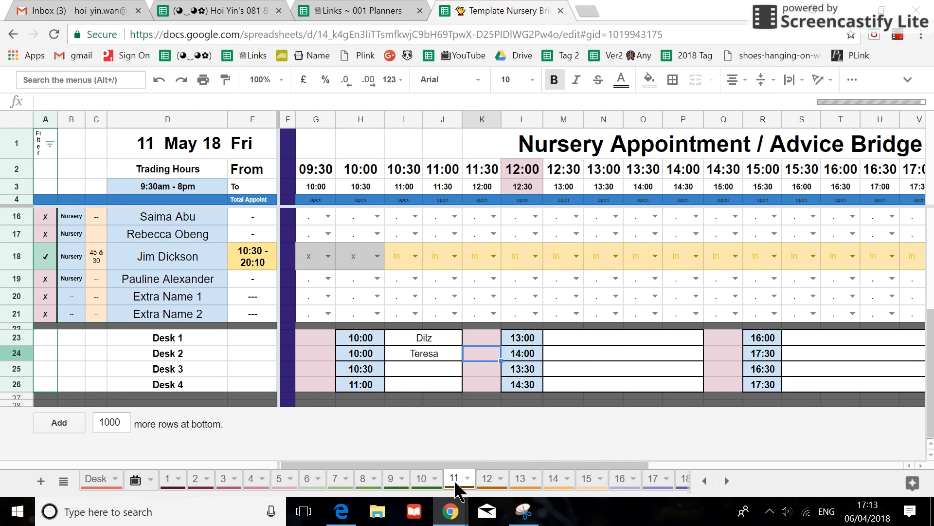
pyautogui.moveTo(95, 482)
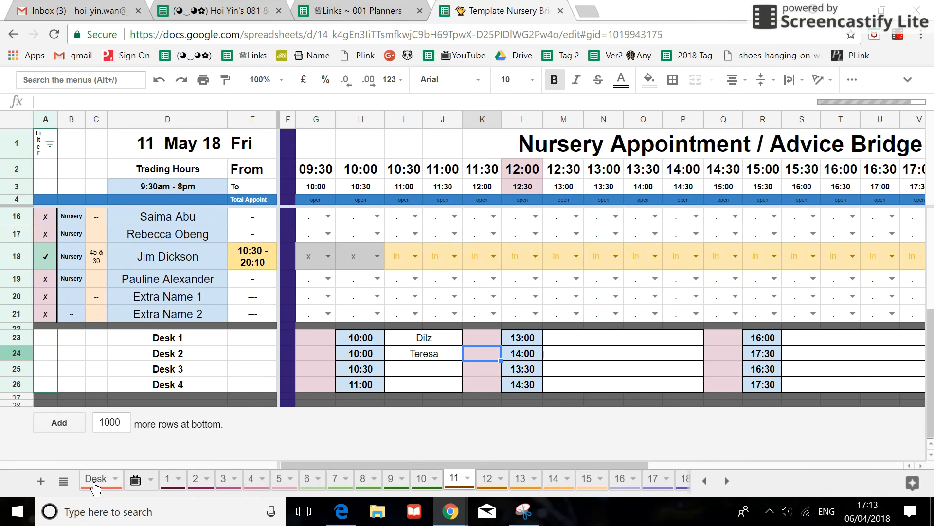
pyautogui.click(95, 477)
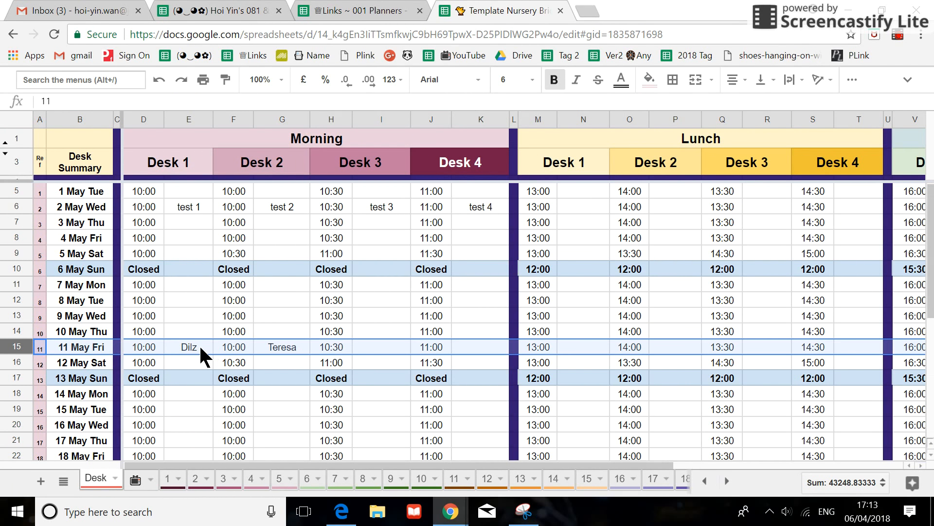
pyautogui.moveTo(265, 351)
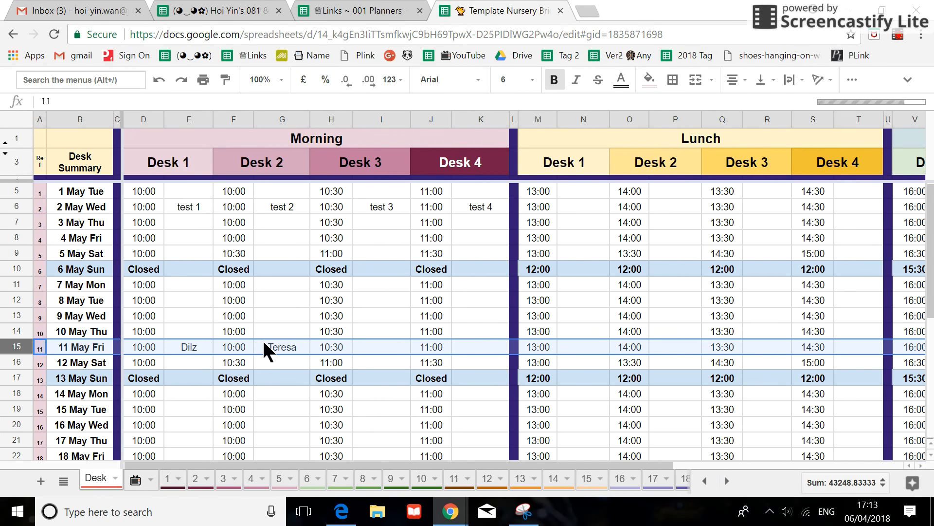
pyautogui.moveTo(303, 349)
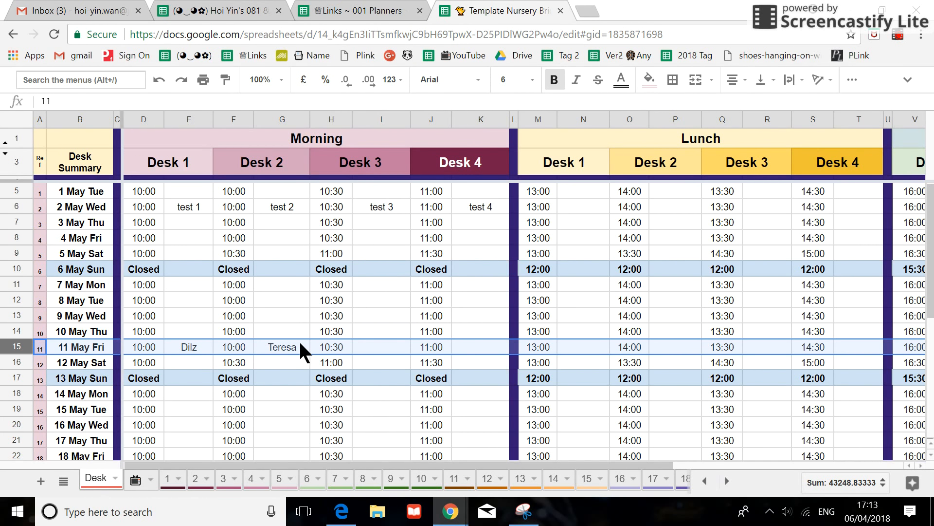
pyautogui.moveTo(255, 471)
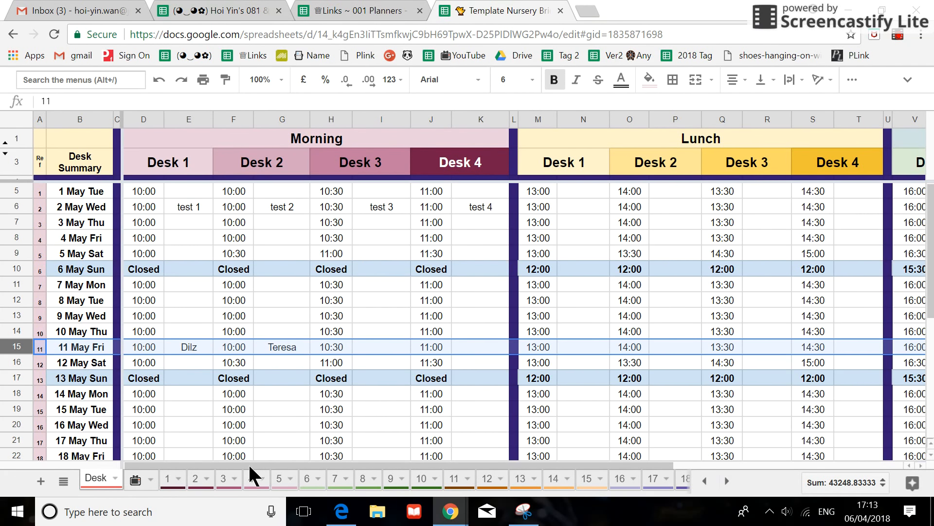
pyautogui.hscroll(3)
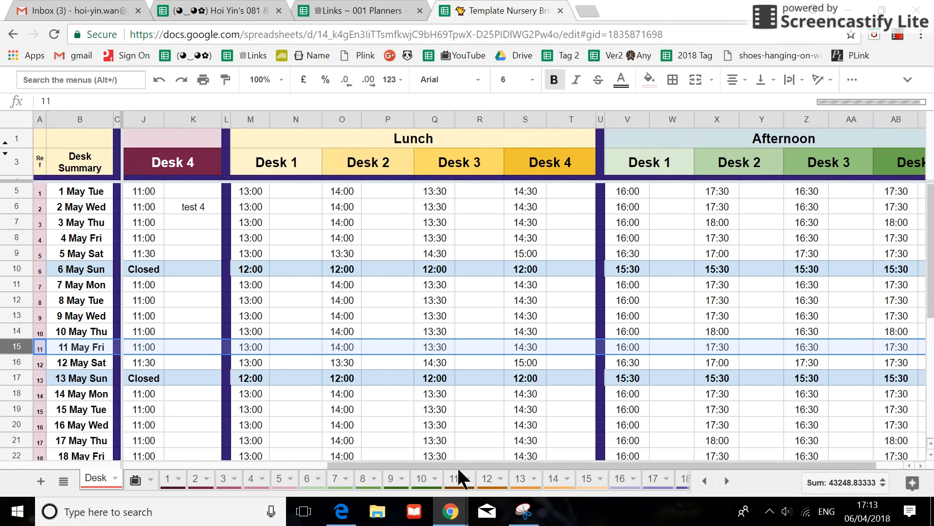
pyautogui.scroll(-3)
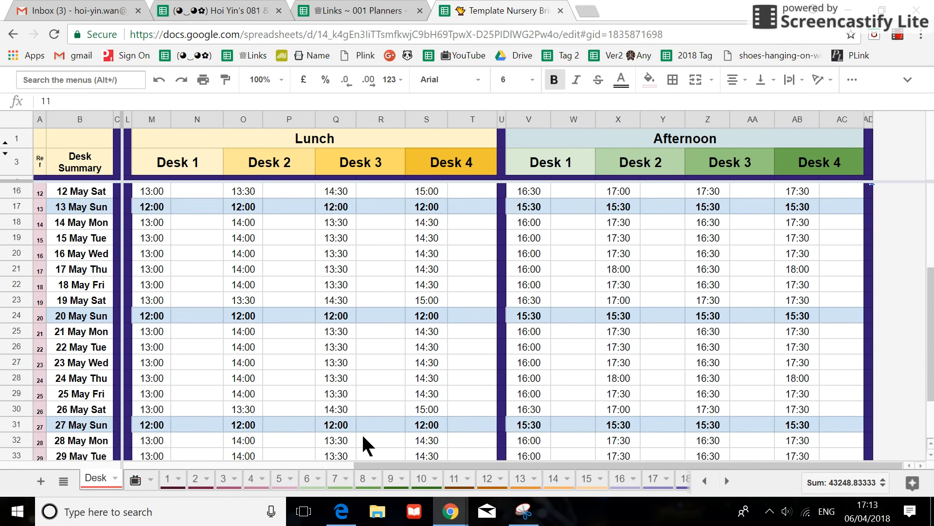
pyautogui.hscroll(-3)
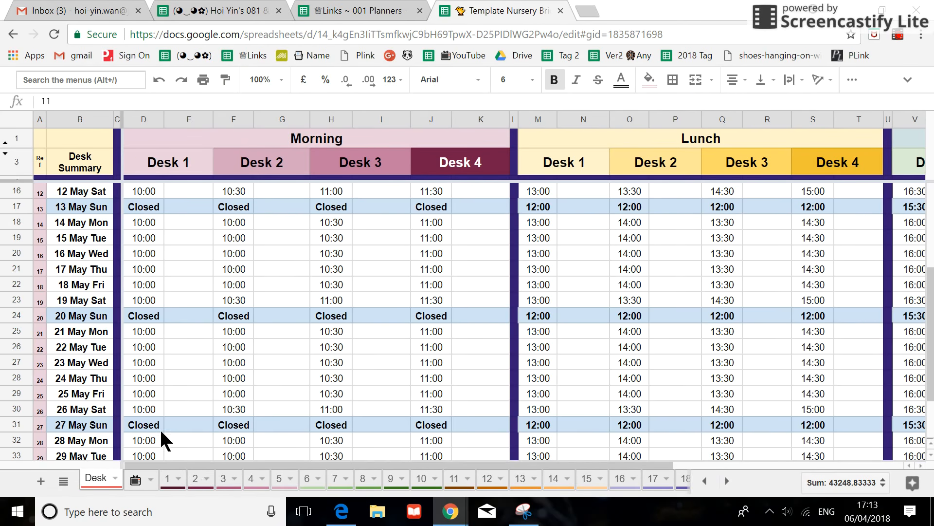
pyautogui.scroll(3)
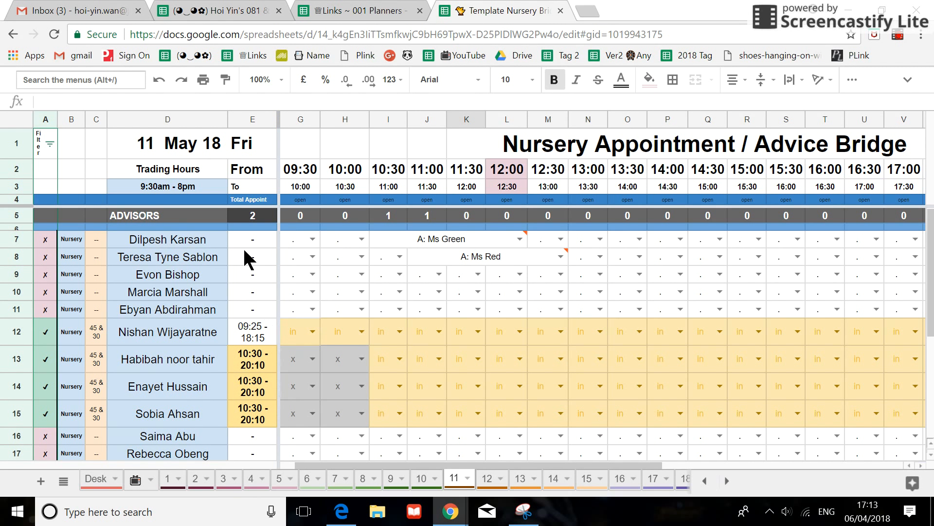
pyautogui.moveTo(327, 297)
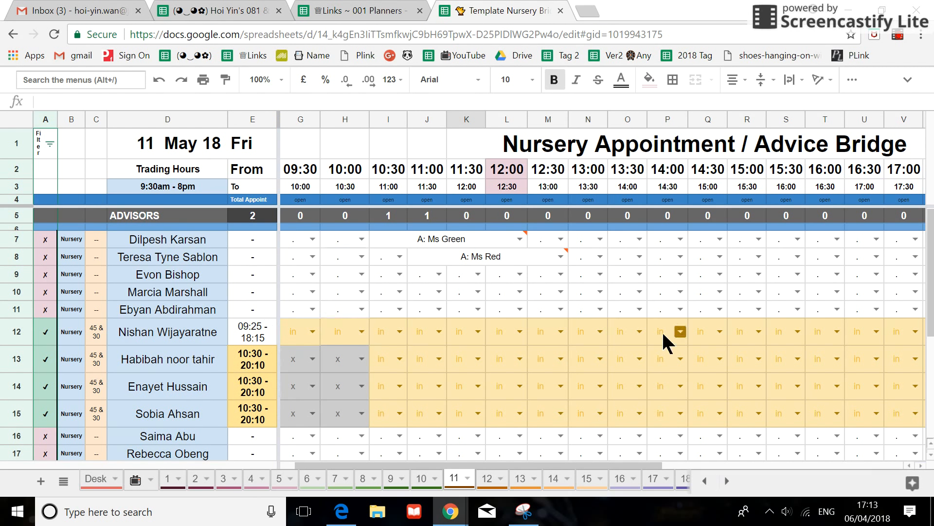
# Merge Nishan's 13:00–14:30 cells N12:Q12 with Merge all, confirming the Heads up warning
pyautogui.scroll(-3)
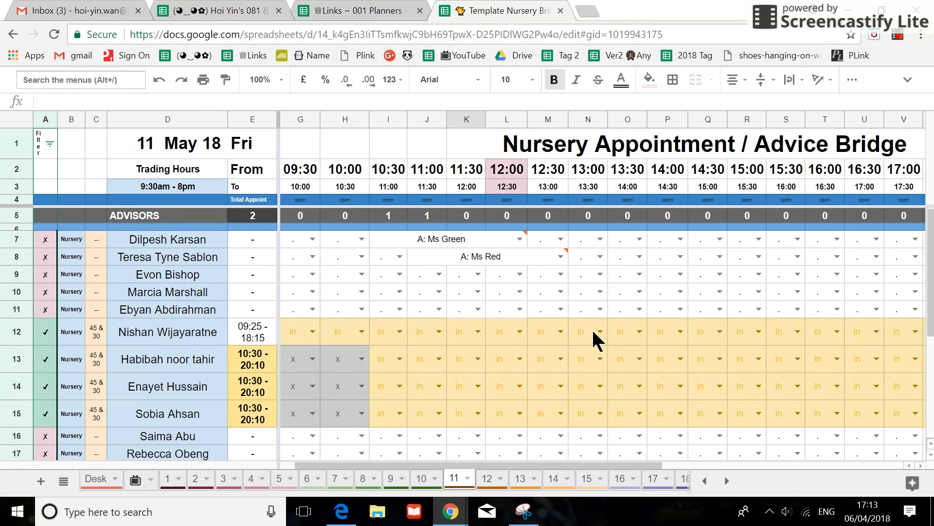
pyautogui.click(587, 332)
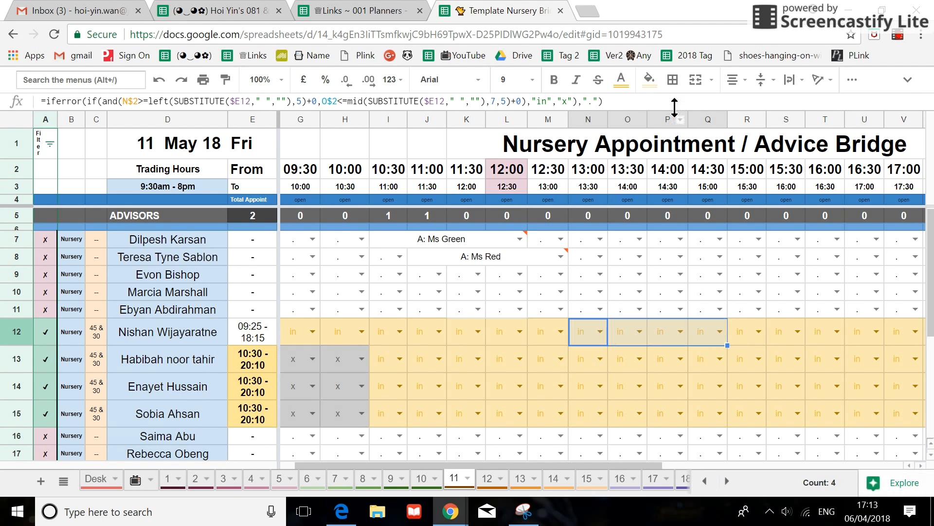
pyautogui.click(690, 79)
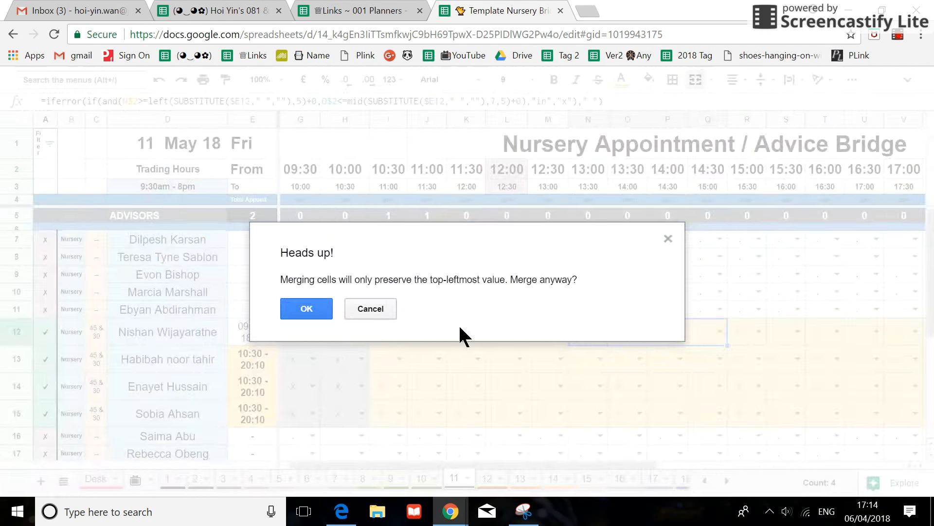
pyautogui.click(306, 308)
pyautogui.write('A:')
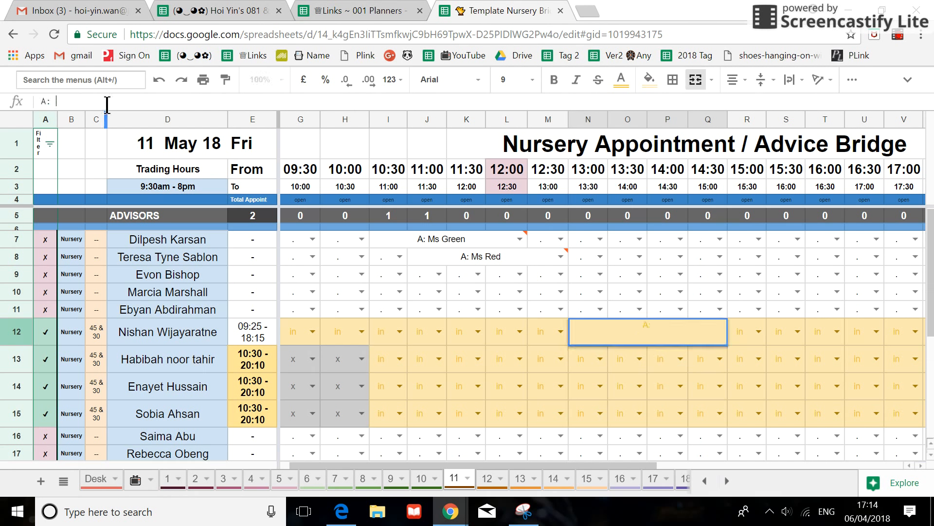
# Enter 'A: Mrs Blue' in the merged slot and Nishan at Desk 1 for 13:00
pyautogui.write('M')
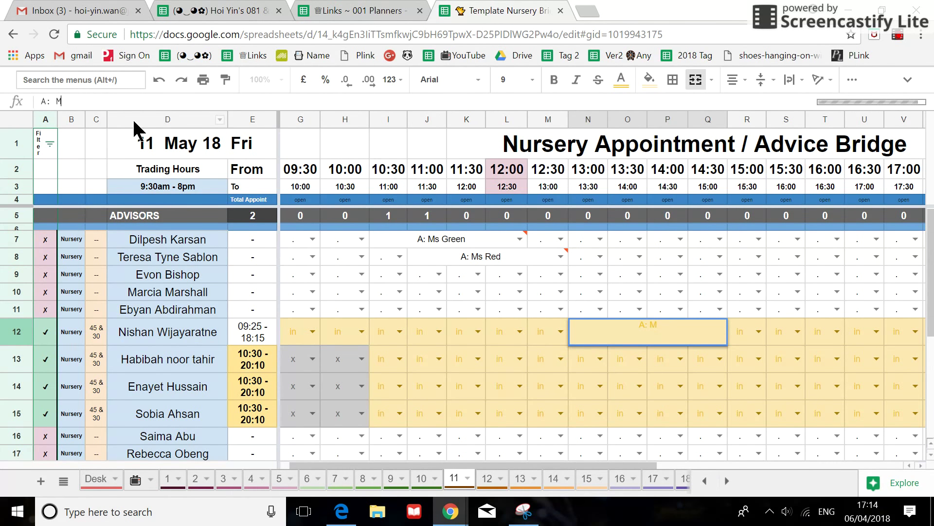
pyautogui.write('rs Blue')
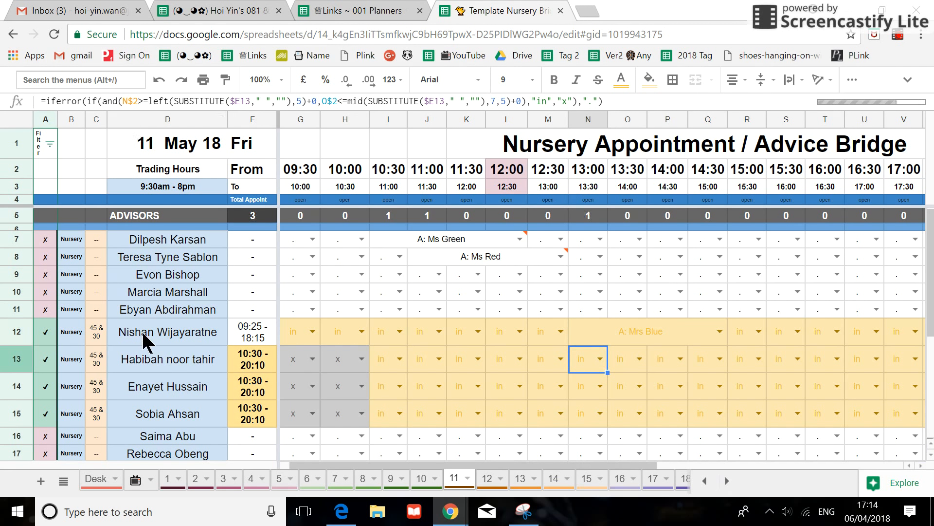
pyautogui.moveTo(56, 376)
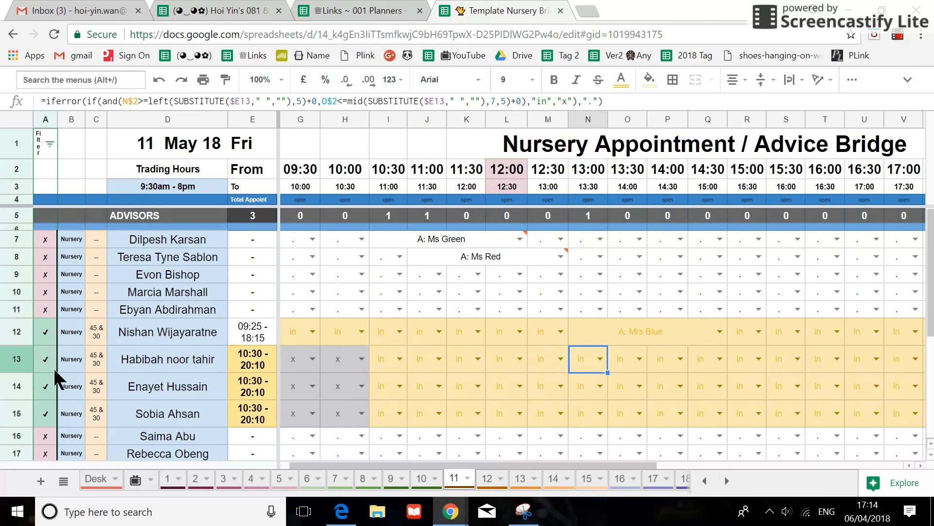
pyautogui.scroll(-3)
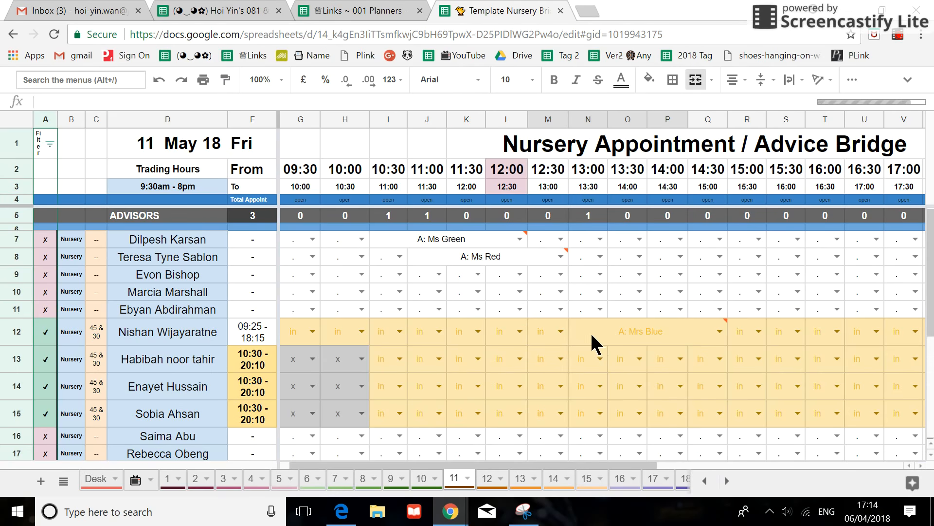
pyautogui.scroll(-3)
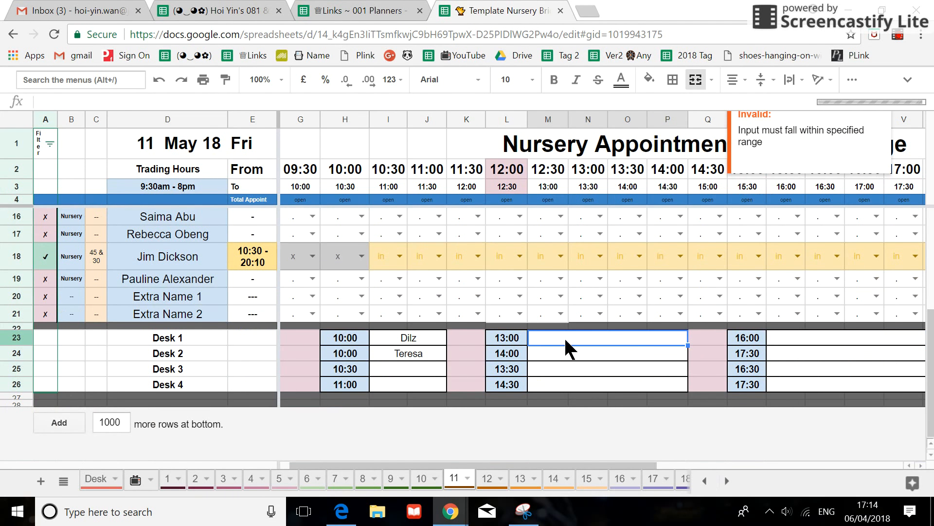
pyautogui.write('Nishan')
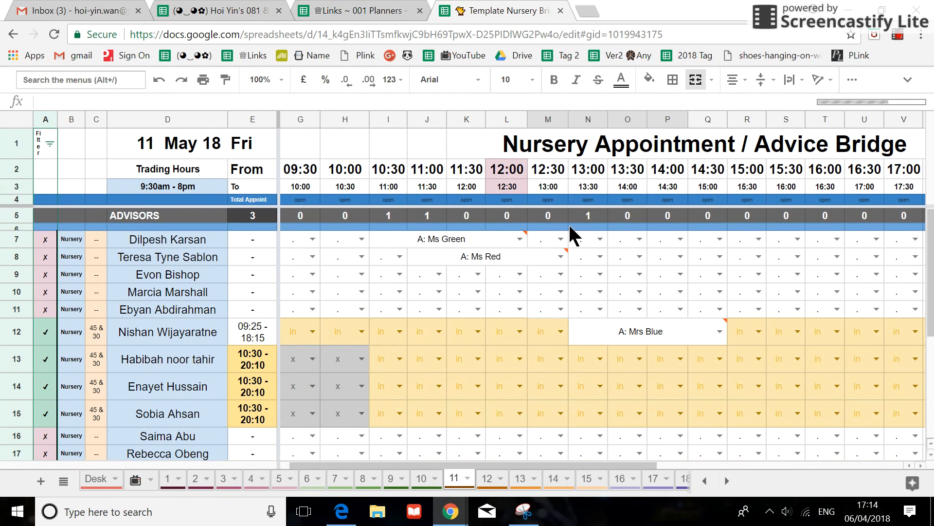
pyautogui.moveTo(267, 230)
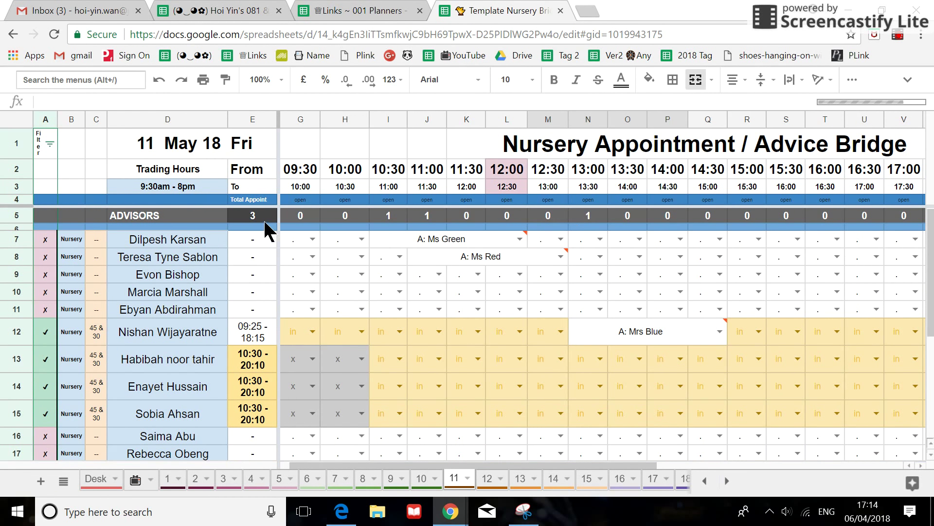
pyautogui.moveTo(101, 488)
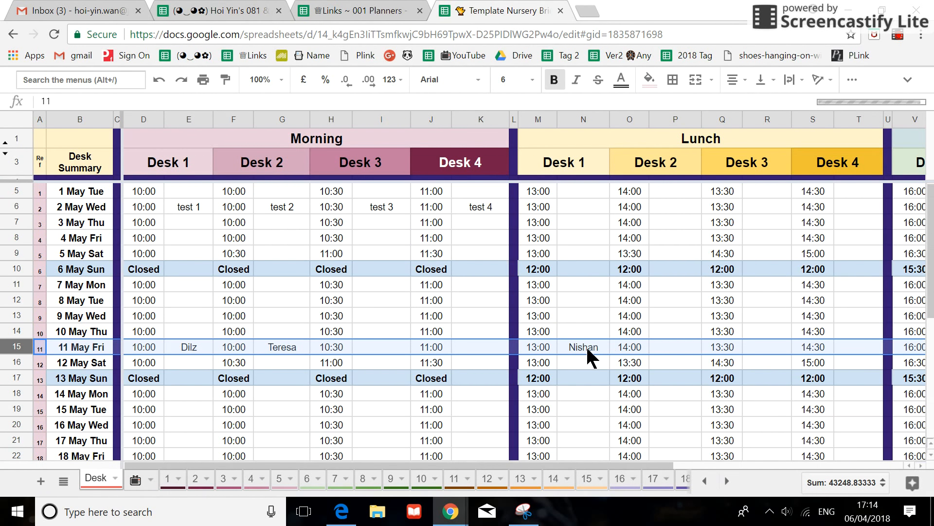
pyautogui.moveTo(596, 427)
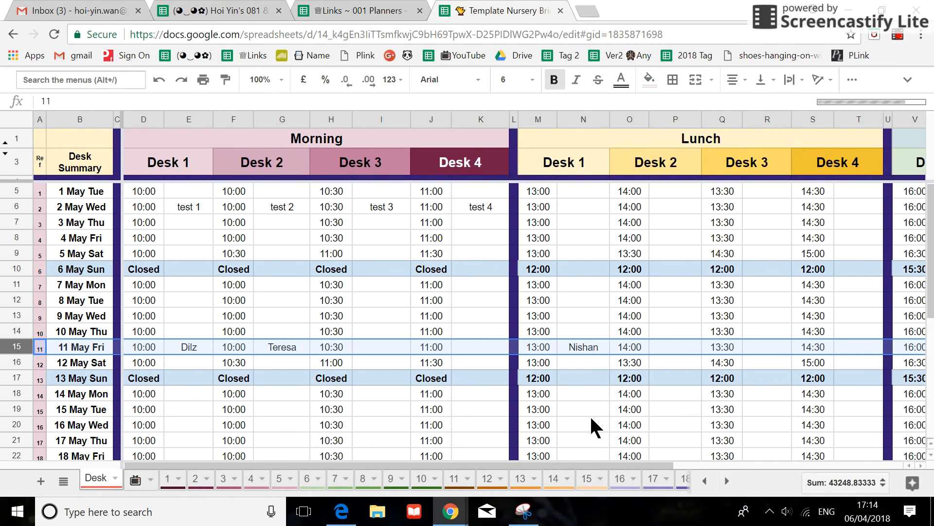
# Confirm the Desk summary shows Nishan under Lunch Desk 1 for 11 May Fri
pyautogui.click(40, 138)
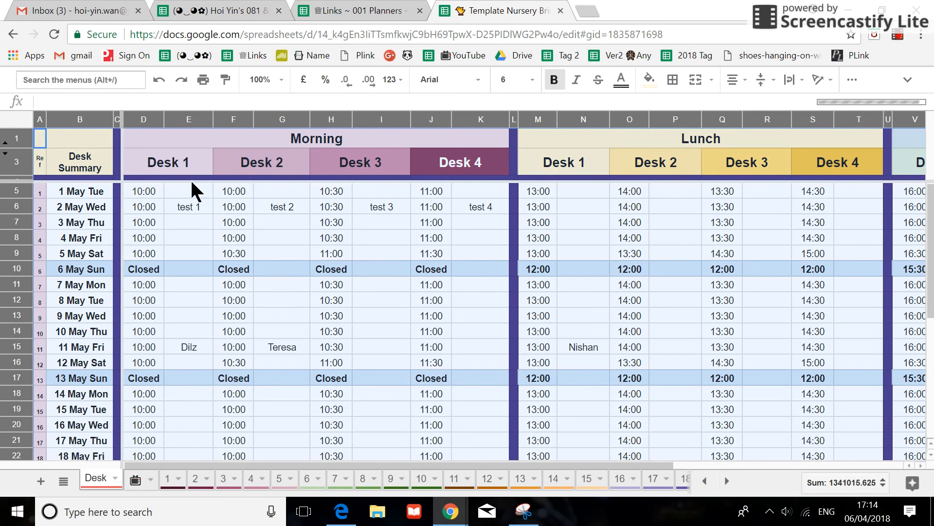
pyautogui.moveTo(273, 430)
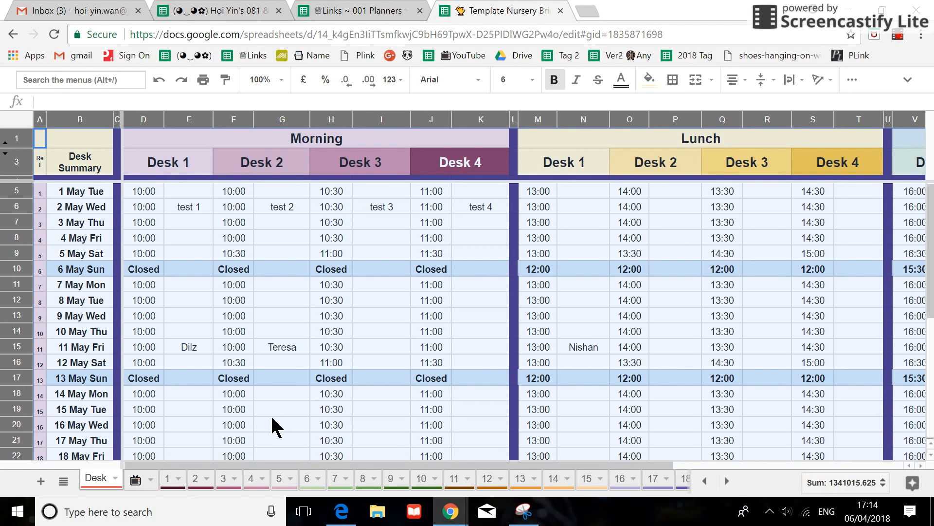
pyautogui.moveTo(172, 480)
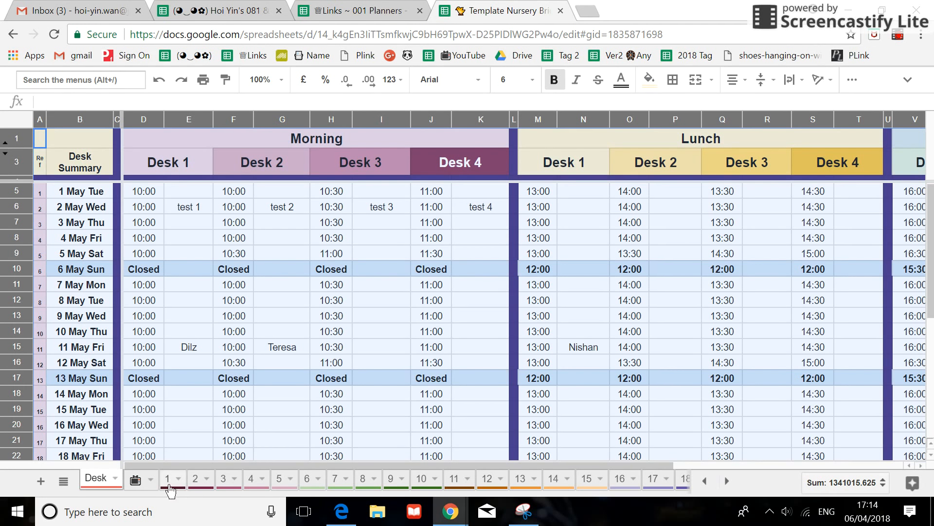
pyautogui.moveTo(424, 480)
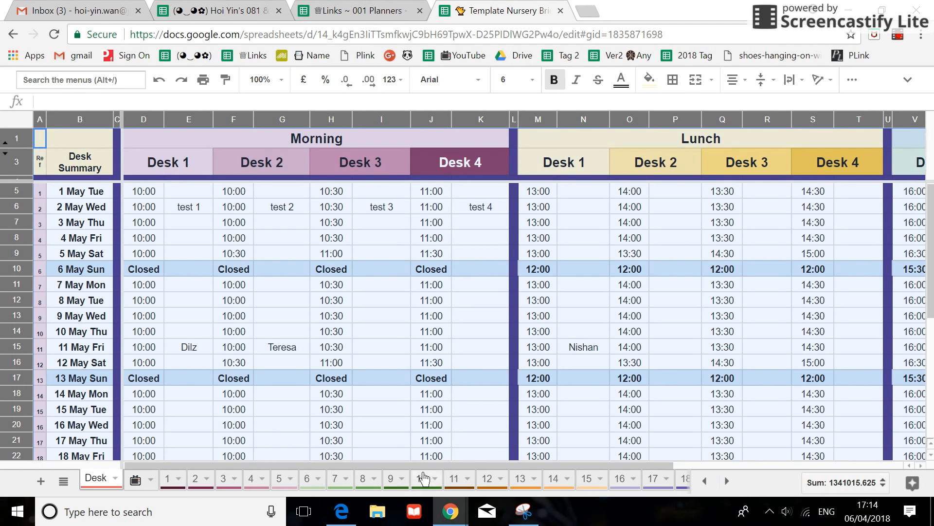
pyautogui.click(453, 478)
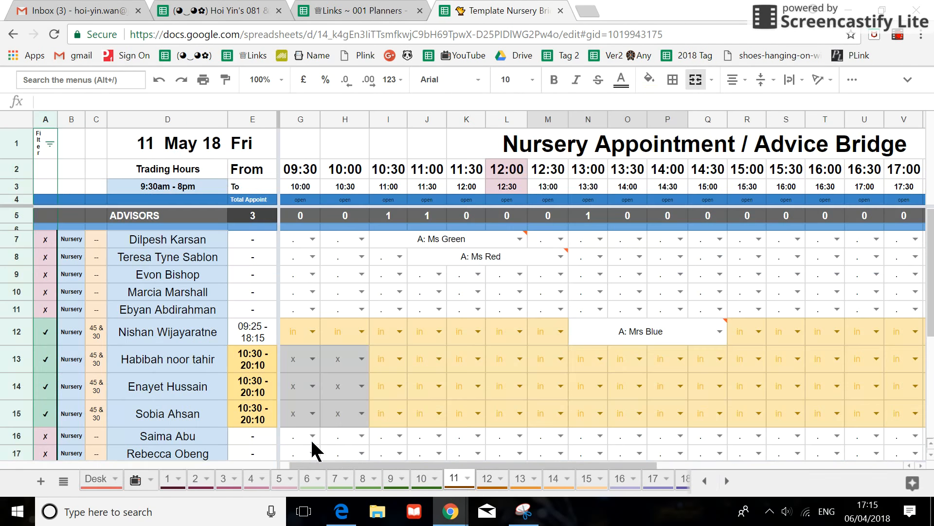
pyautogui.scroll(-3)
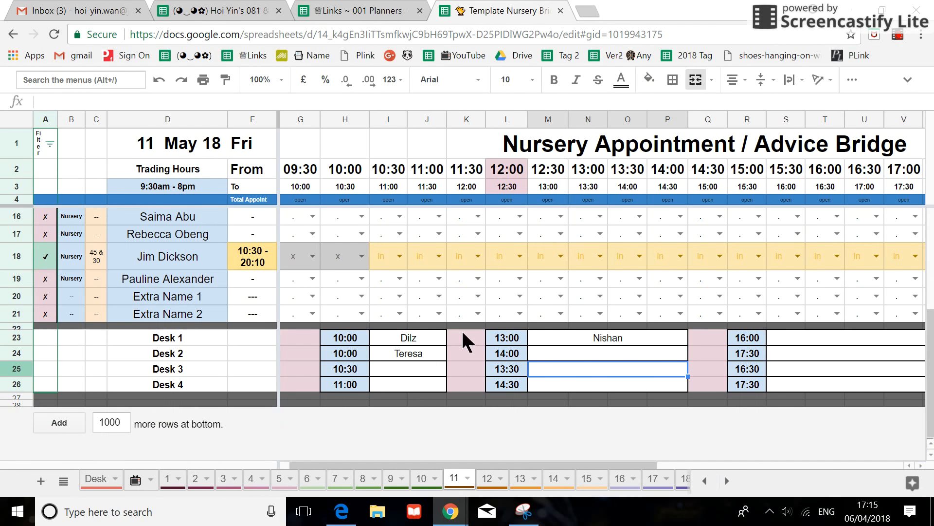
pyautogui.moveTo(435, 308)
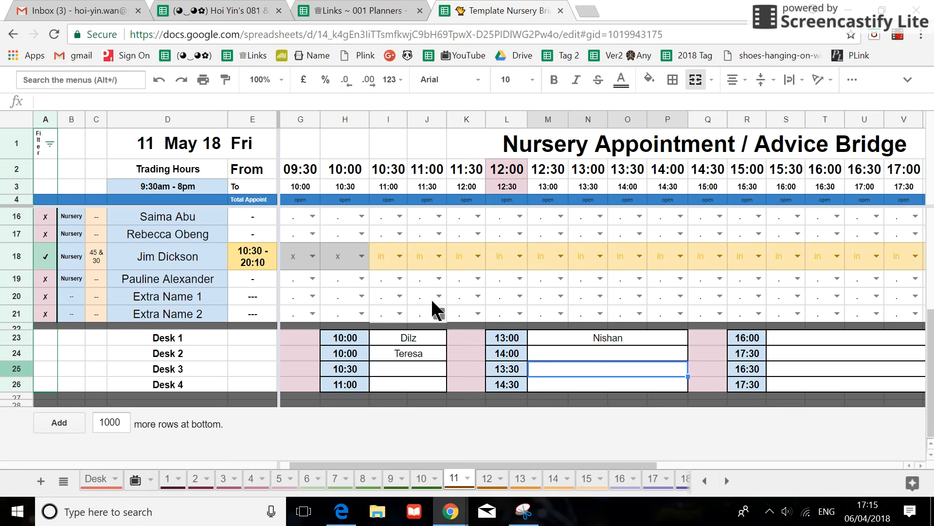
pyautogui.moveTo(337, 130)
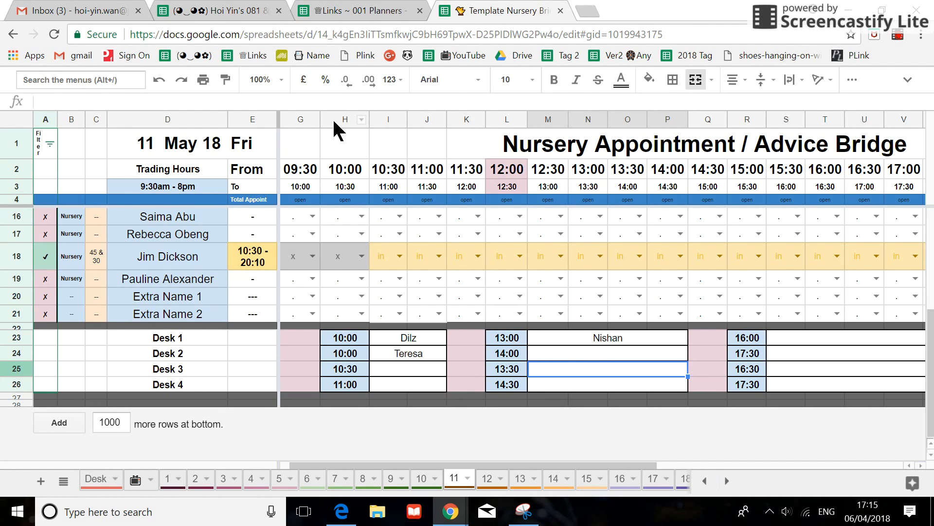
pyautogui.click(344, 119)
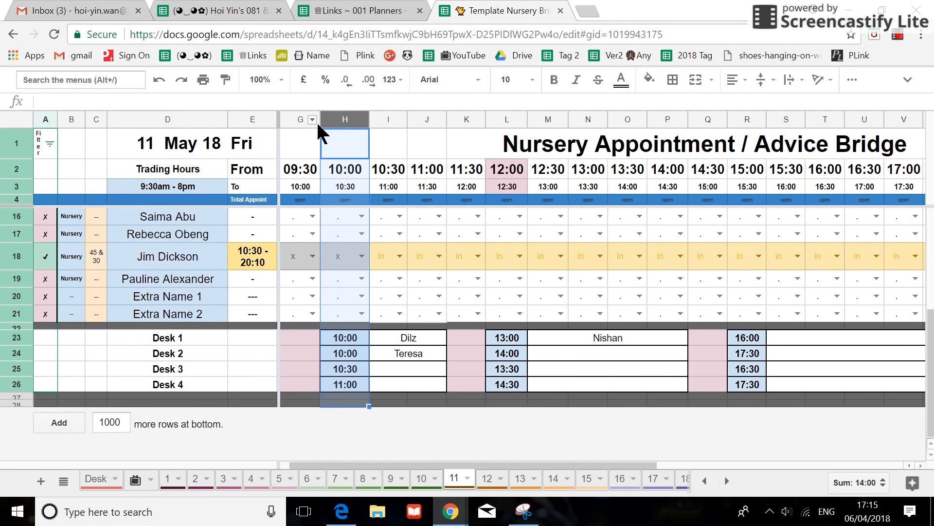
pyautogui.moveTo(316, 381)
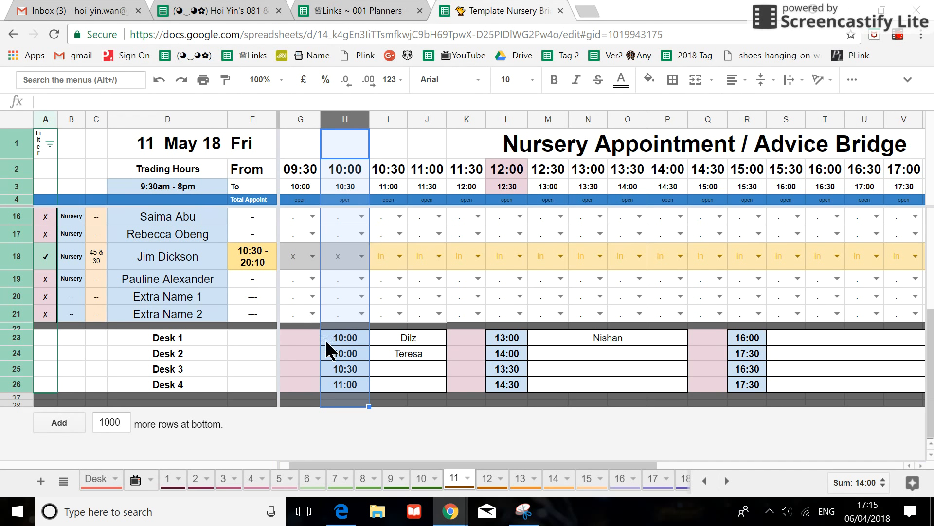
pyautogui.moveTo(342, 352)
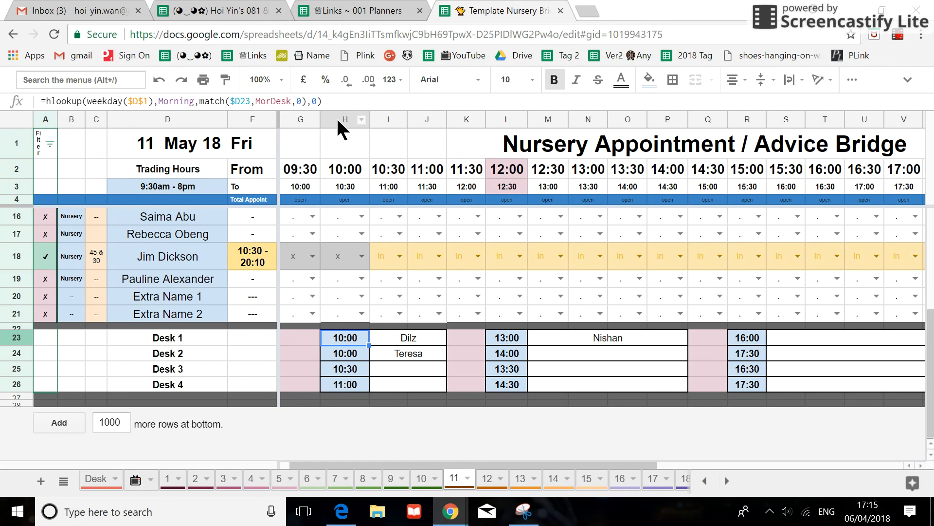
pyautogui.click(95, 478)
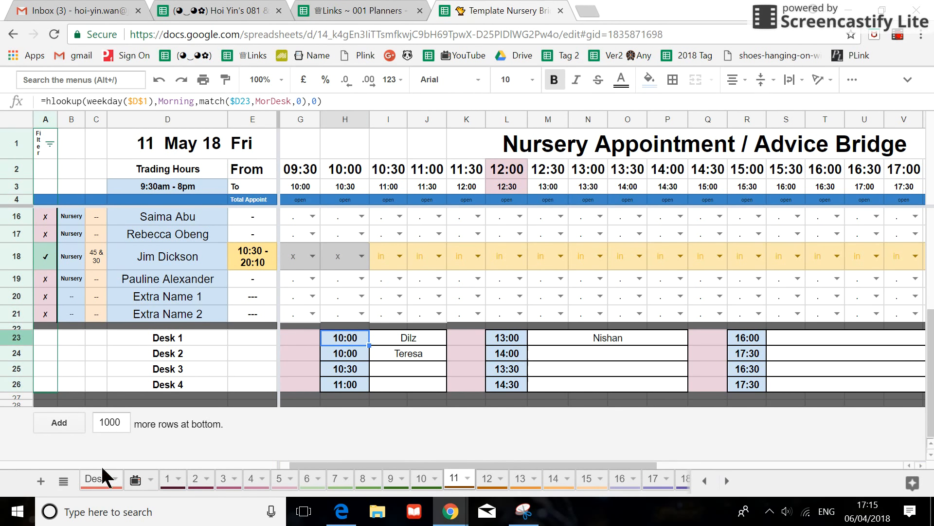
pyautogui.click(95, 478)
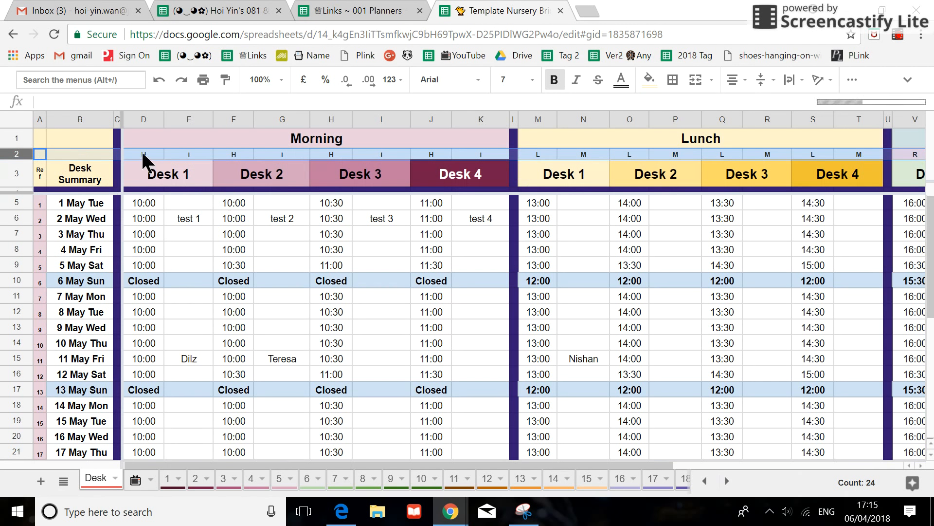
pyautogui.moveTo(182, 165)
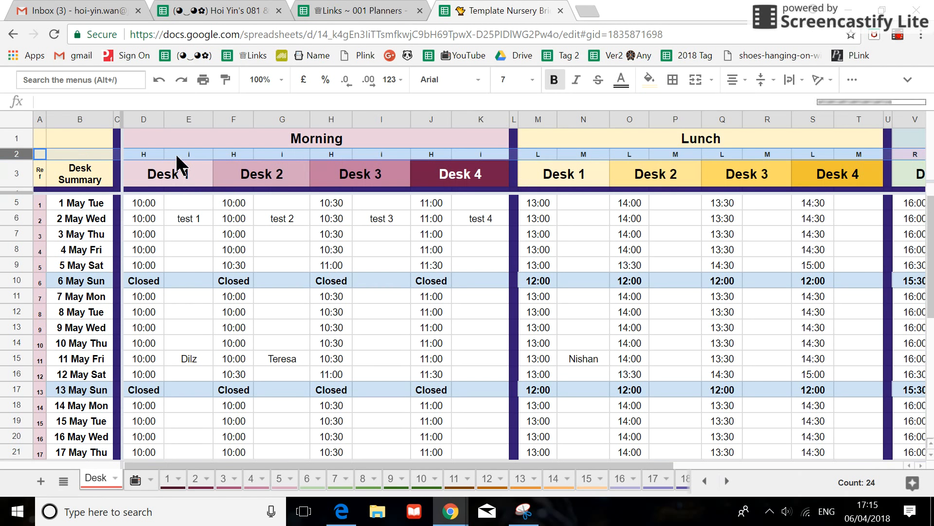
pyautogui.click(453, 477)
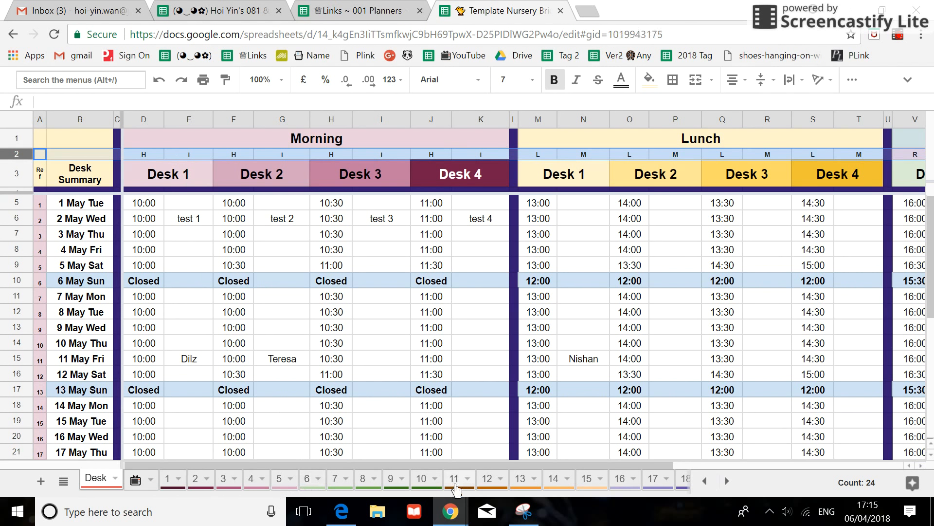
pyautogui.click(453, 479)
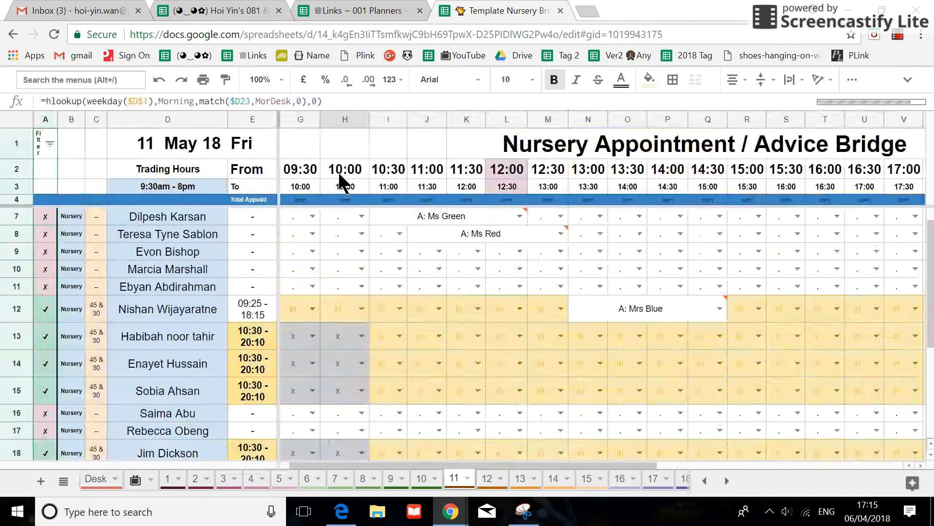
pyautogui.scroll(-3)
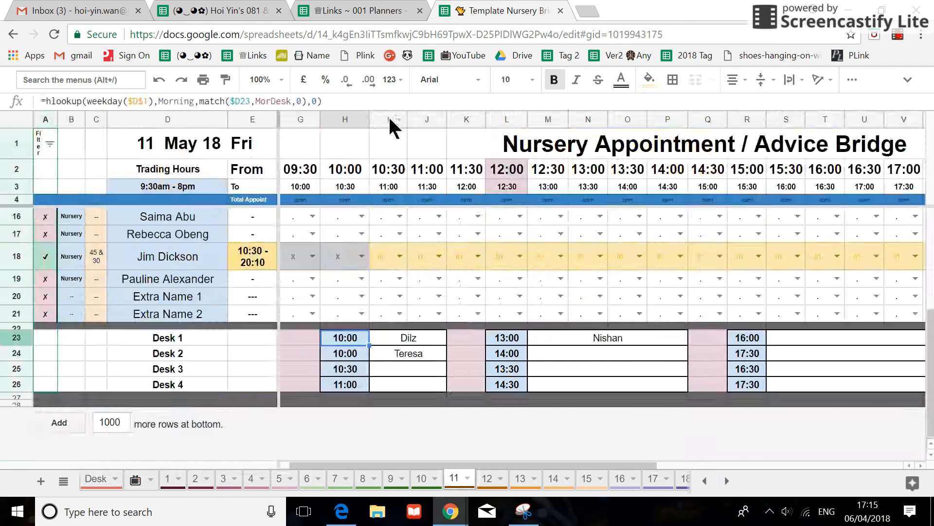
pyautogui.click(344, 120)
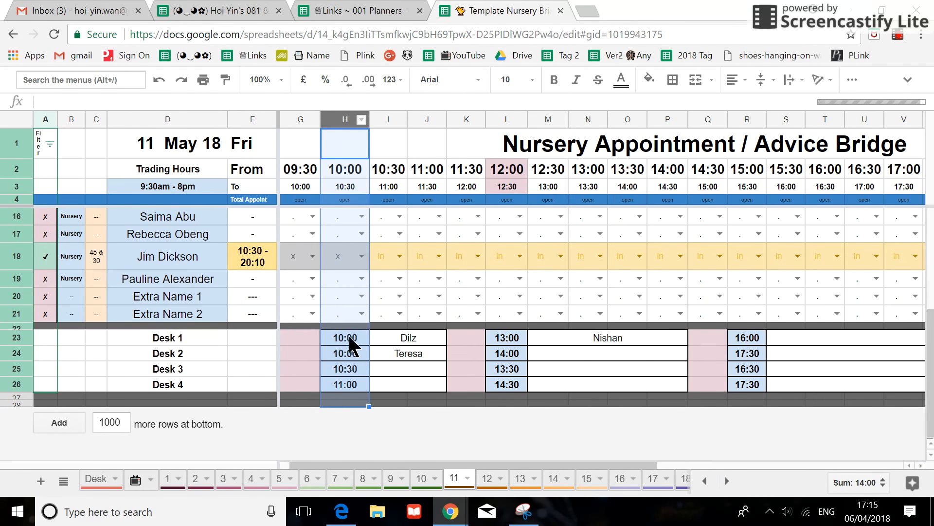
pyautogui.click(344, 337)
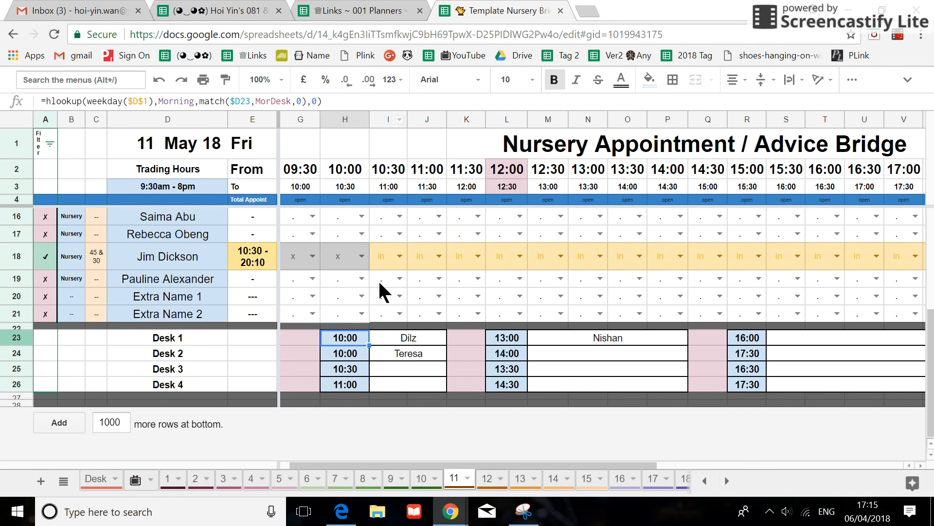
pyautogui.click(408, 338)
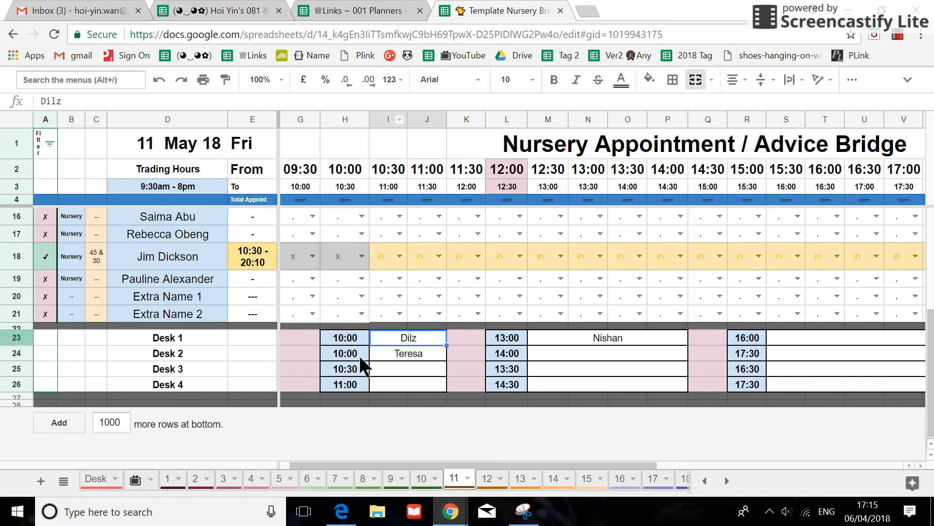
pyautogui.rightClick(301, 119)
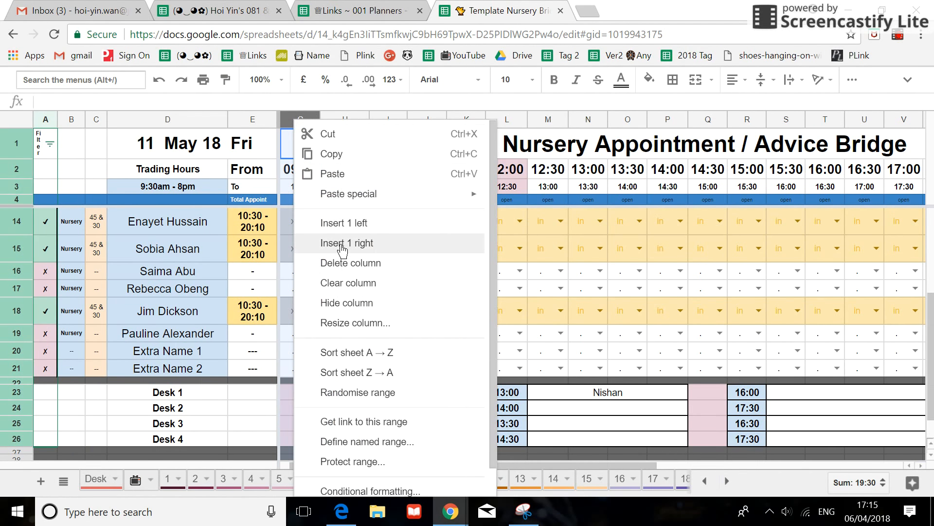
pyautogui.click(348, 243)
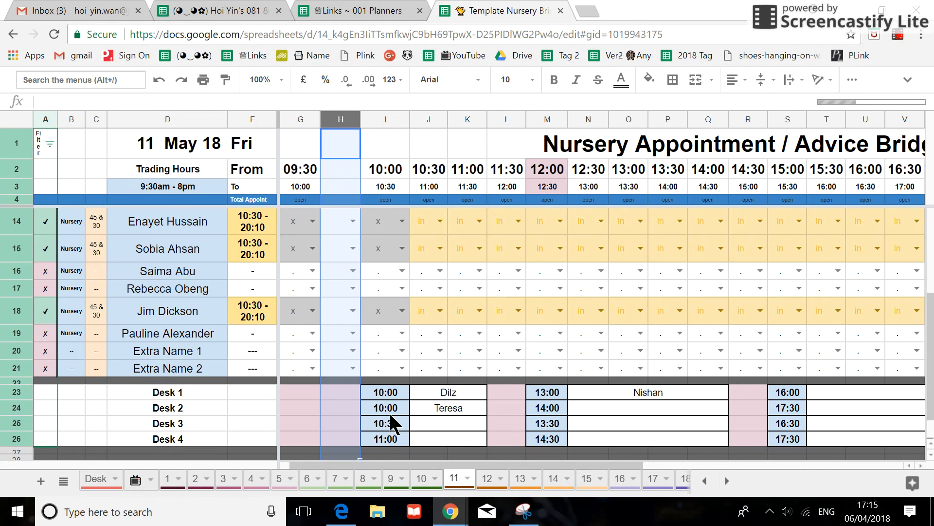
pyautogui.click(94, 478)
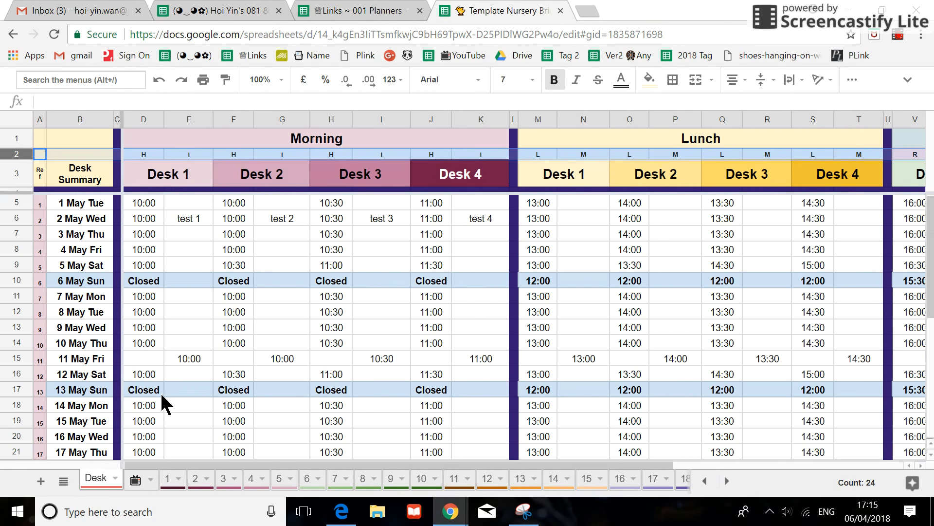
pyautogui.moveTo(229, 363)
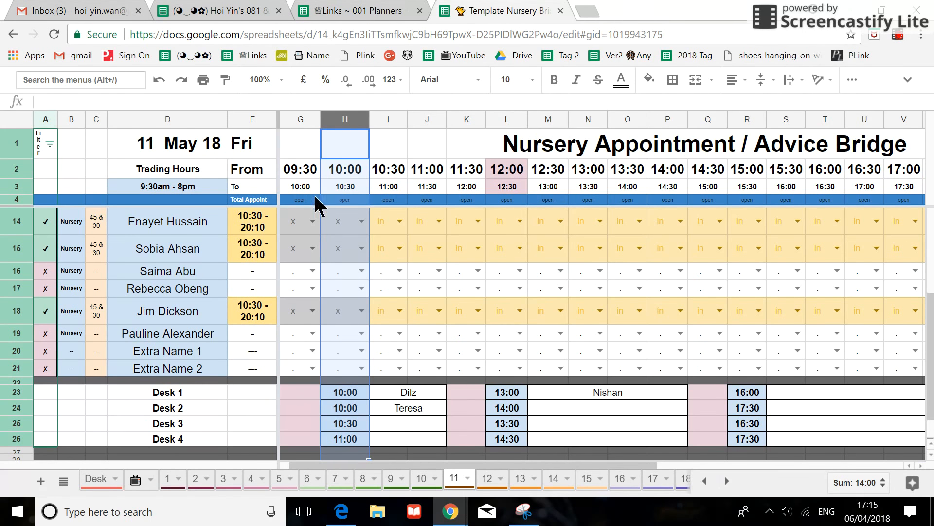
pyautogui.moveTo(446, 366)
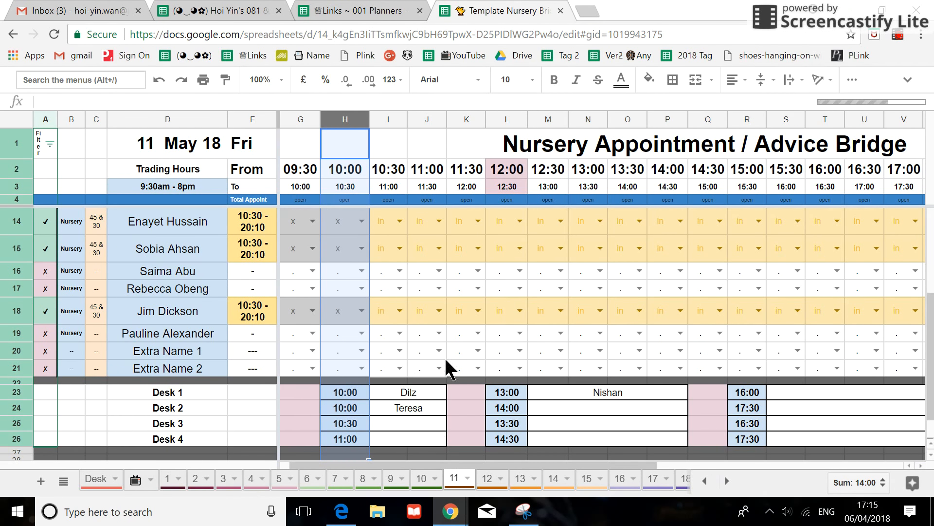
pyautogui.hscroll(3)
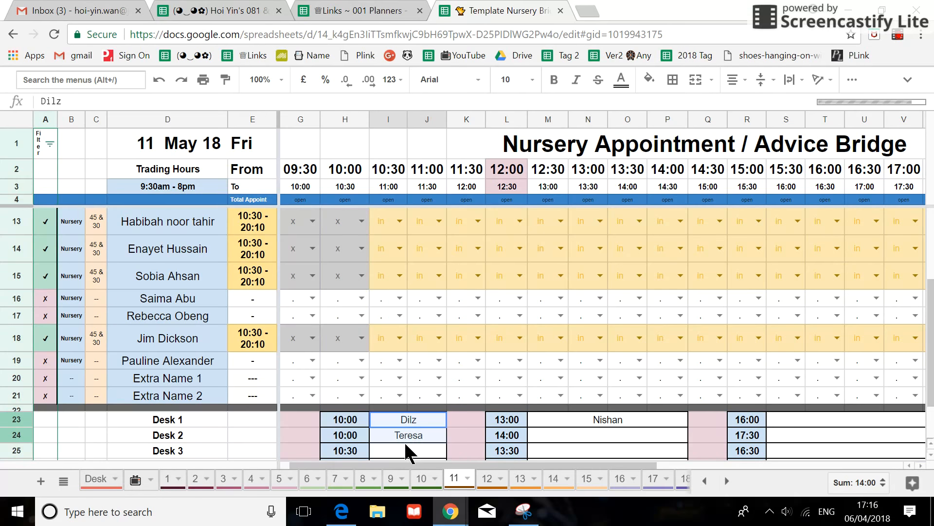
pyautogui.click(606, 420)
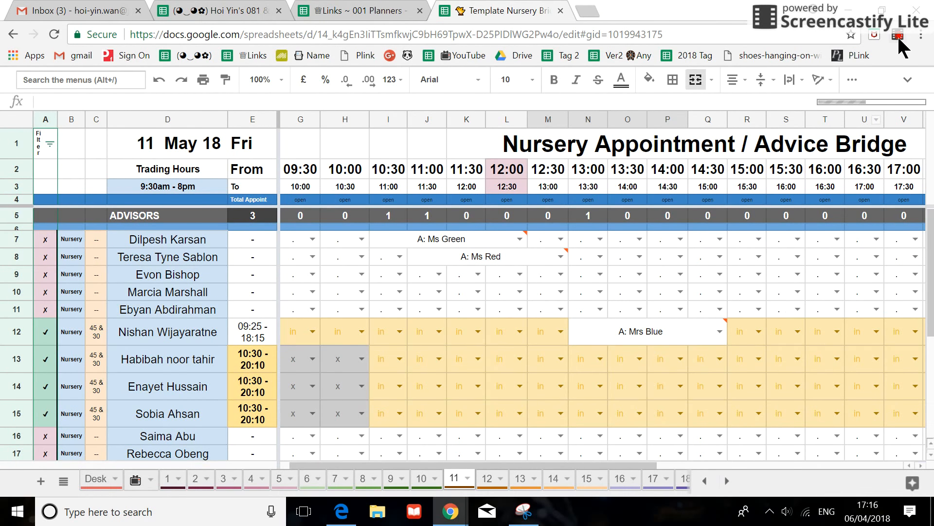
pyautogui.moveTo(831, 240)
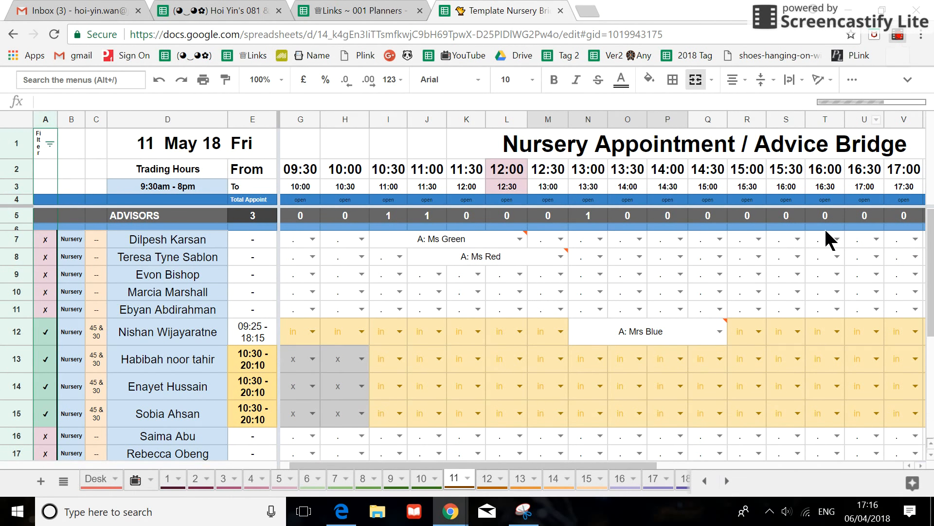
# Unmerge the Mrs Blue and Ms Red bookings, restoring the 12:30 slot's availability formula
pyautogui.click(899, 34)
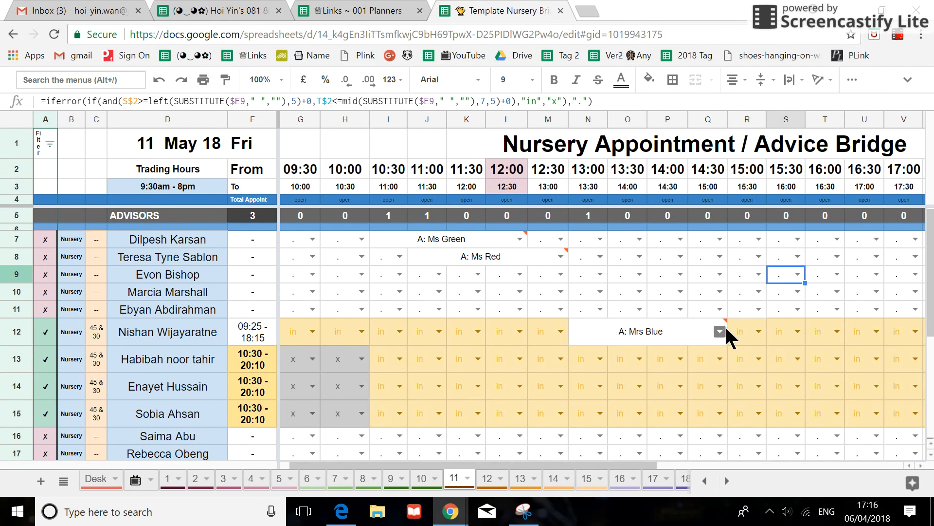
pyautogui.click(647, 331)
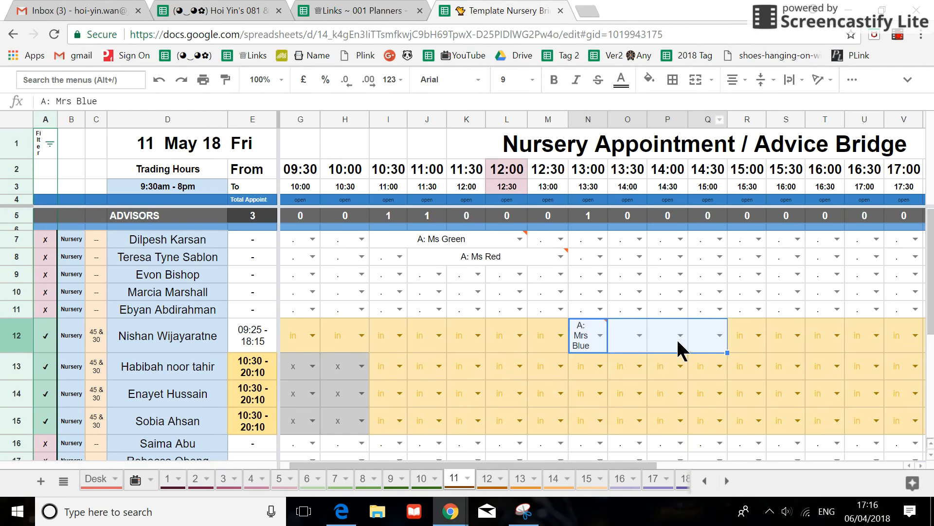
pyautogui.click(547, 335)
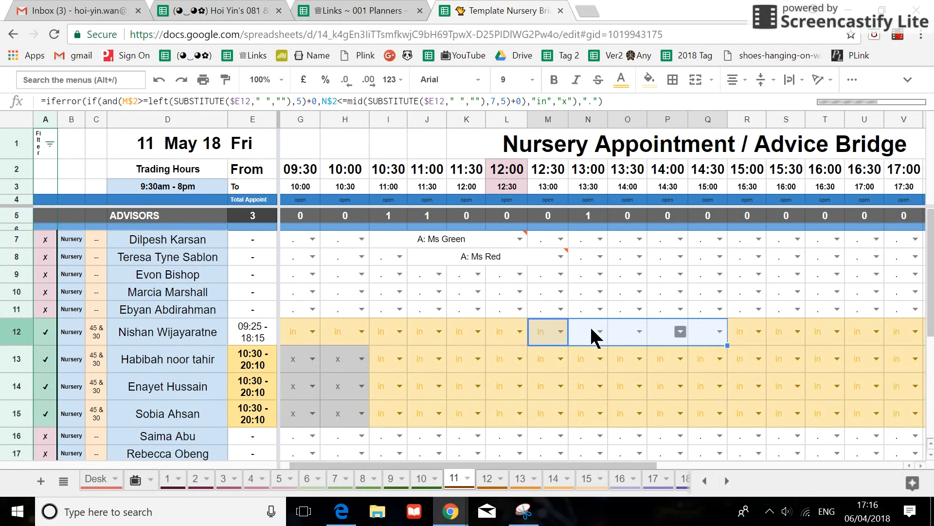
pyautogui.click(487, 257)
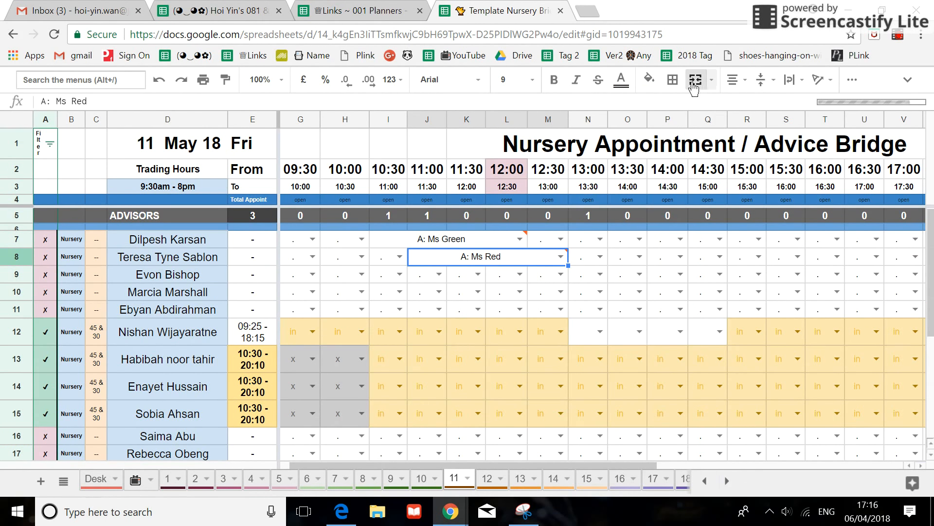
pyautogui.click(388, 266)
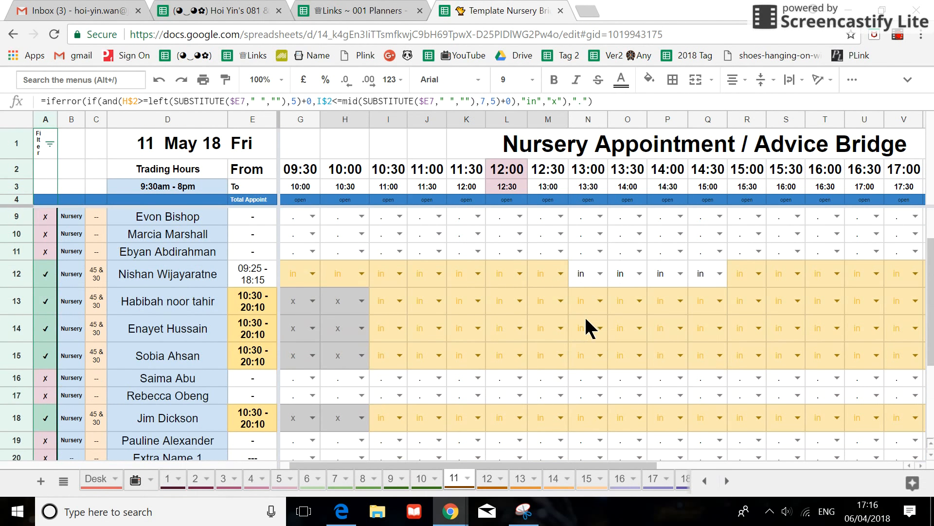
pyautogui.moveTo(614, 239)
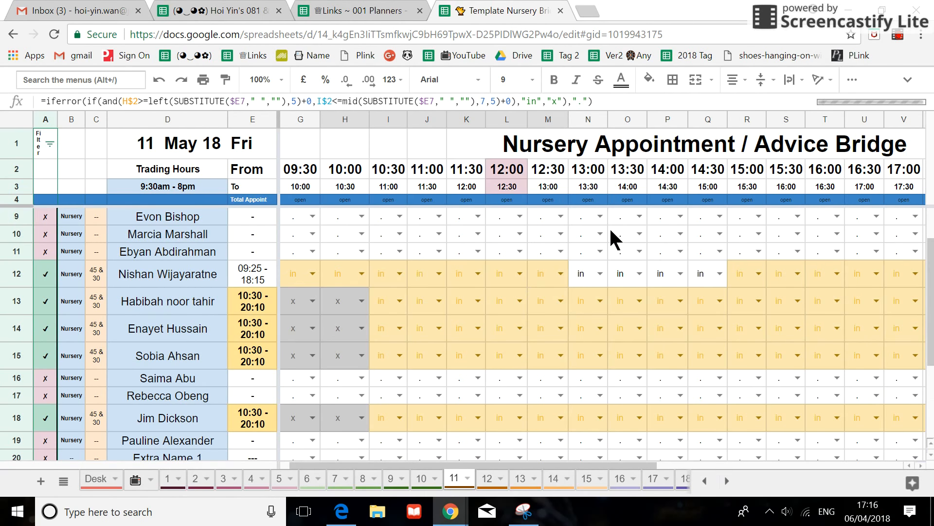
pyautogui.scroll(3)
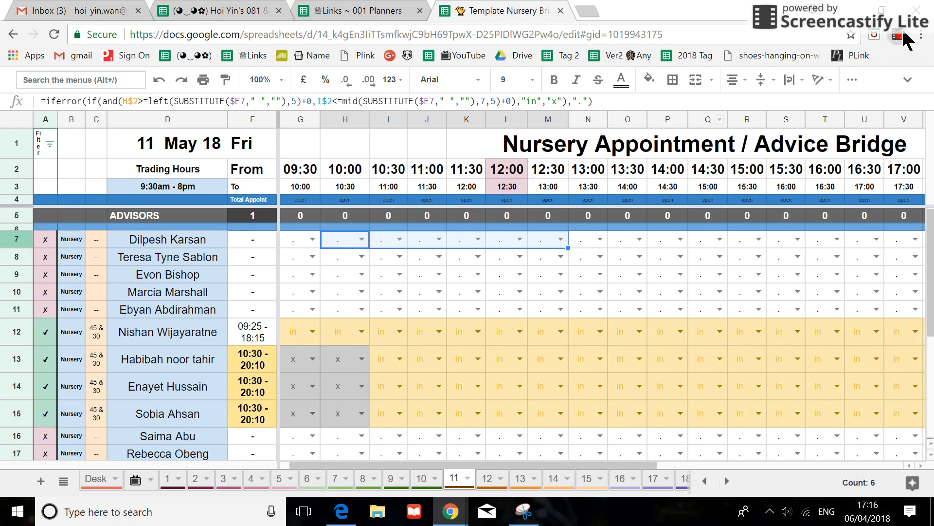
pyautogui.click(900, 34)
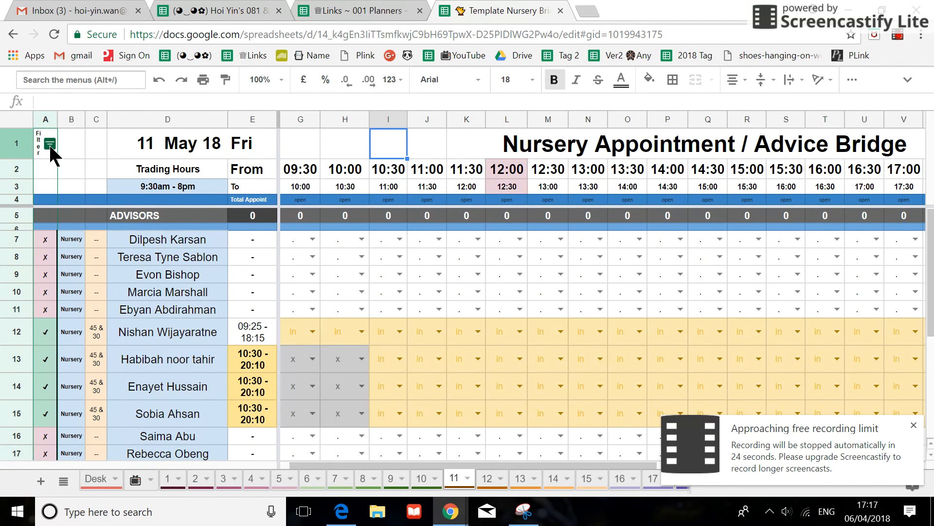
pyautogui.click(55, 143)
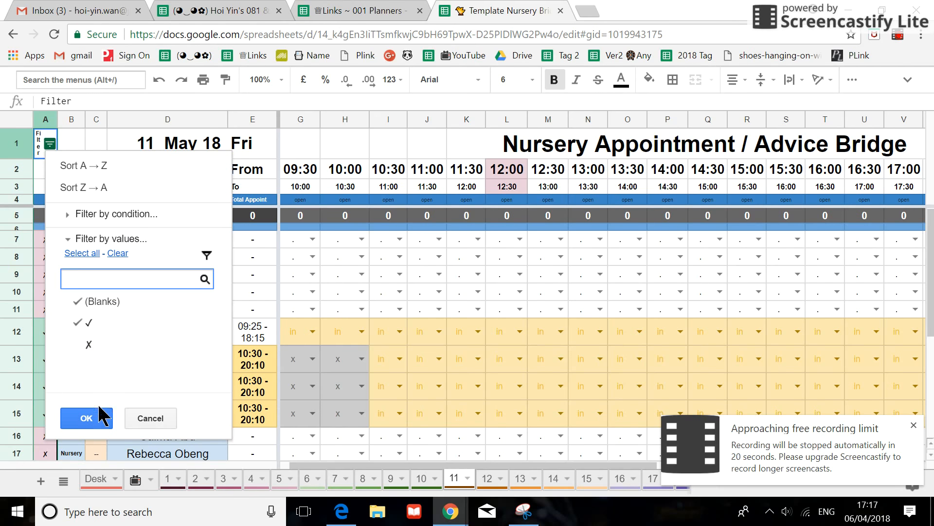
pyautogui.click(87, 417)
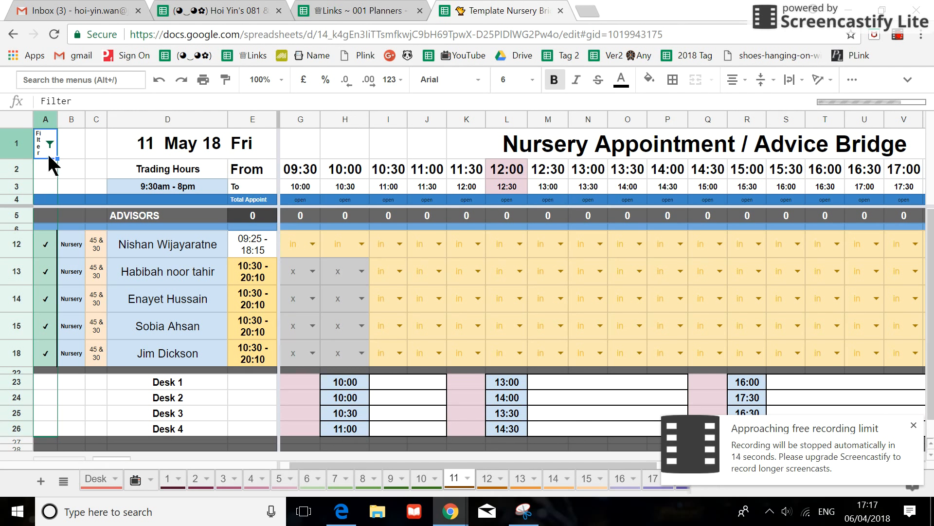
pyautogui.click(50, 142)
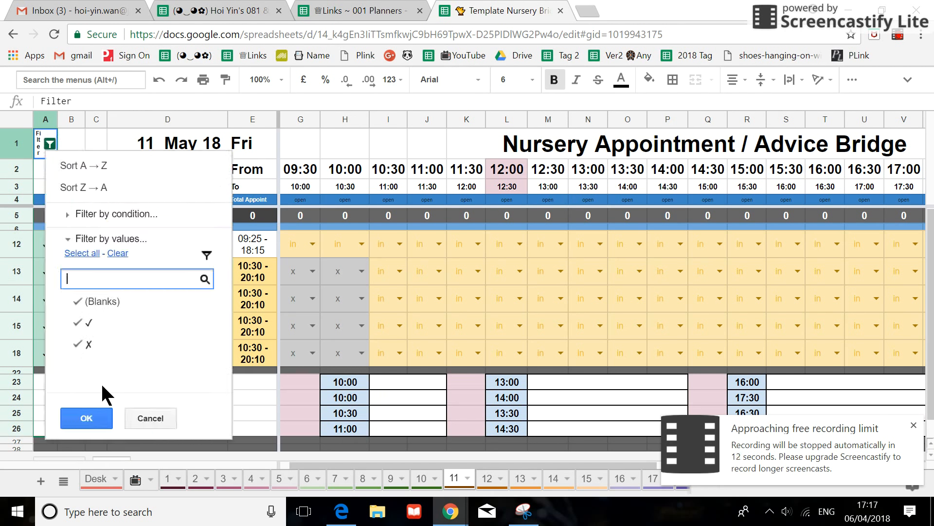
pyautogui.click(86, 417)
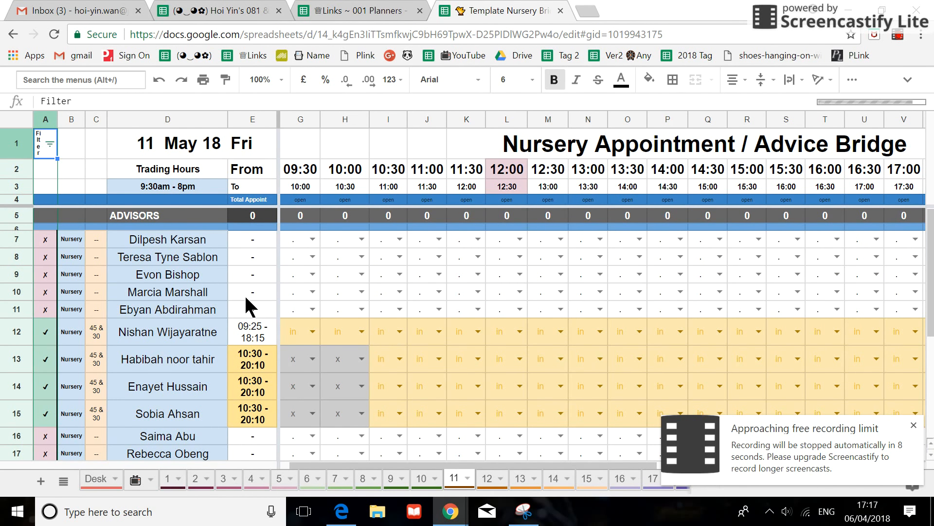
pyautogui.moveTo(337, 309)
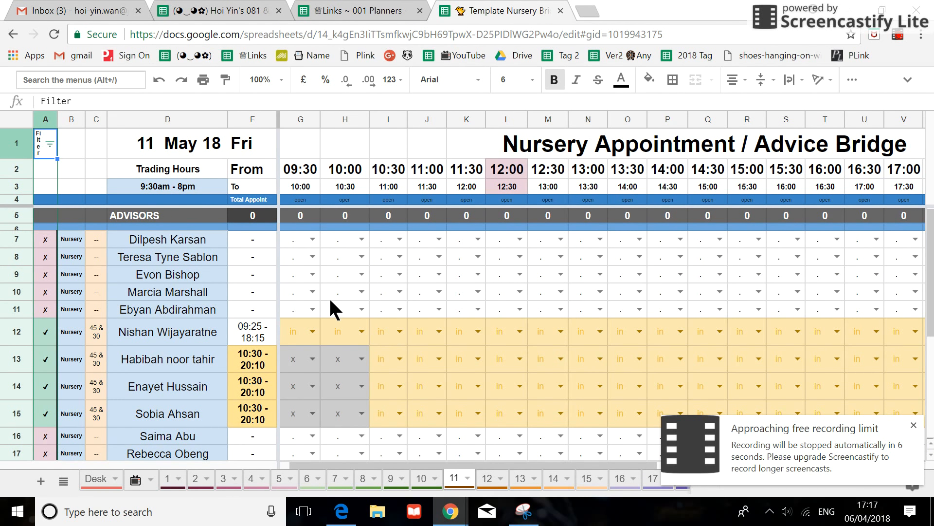
pyautogui.moveTo(637, 199)
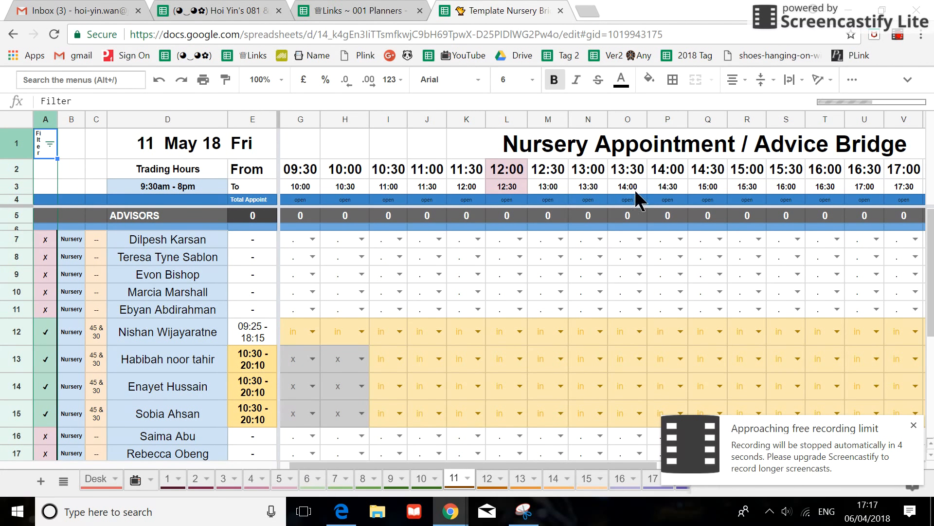
pyautogui.moveTo(900, 37)
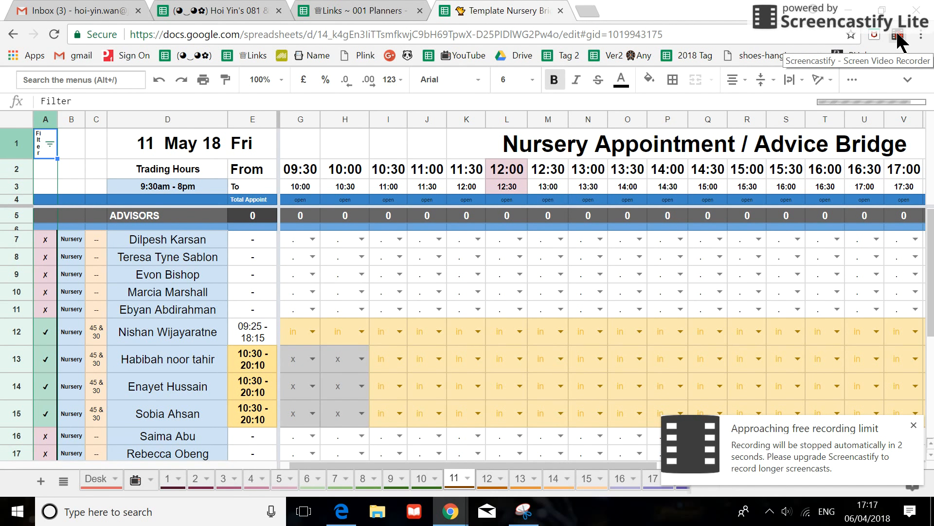